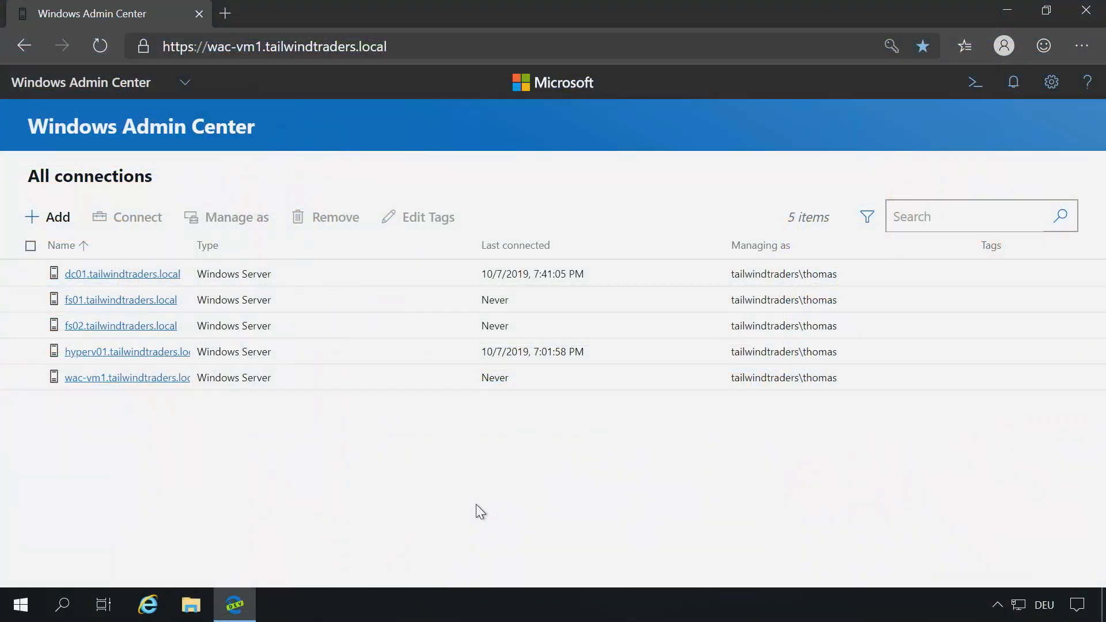
mouse_move(311, 463)
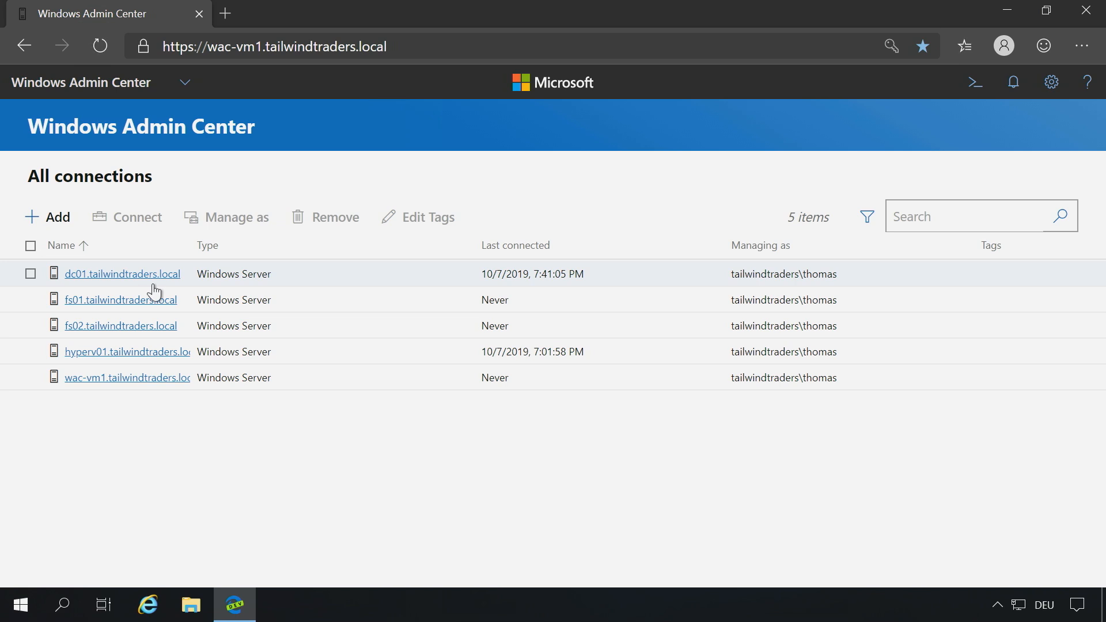
mouse_move(150, 286)
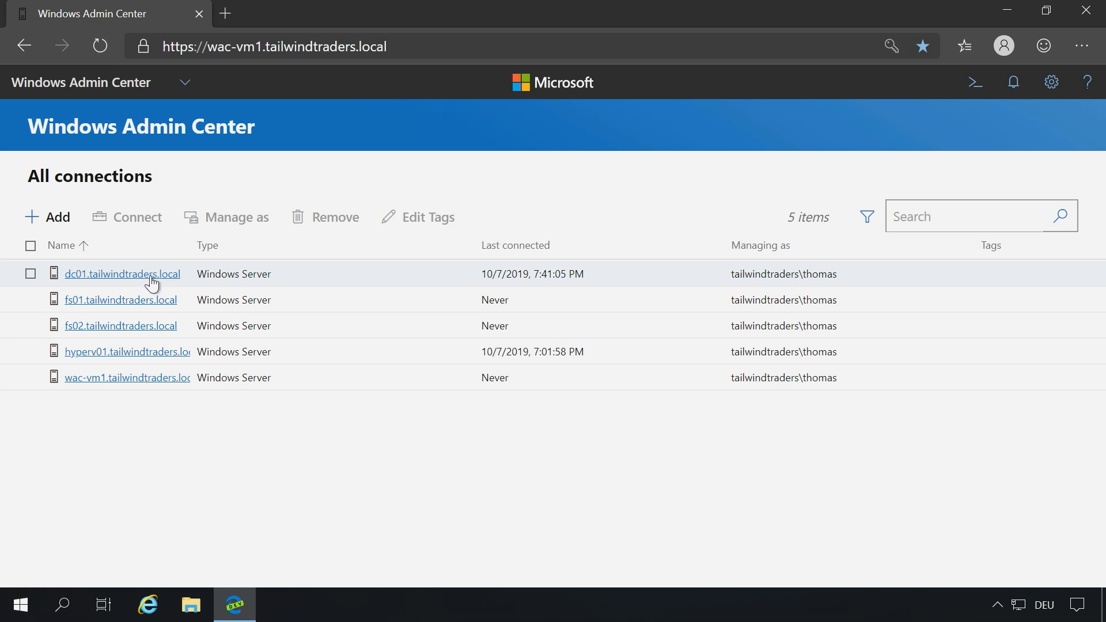
- Connect to dc01.tailwindtraders.local from All connections to show its server overview
click(121, 274)
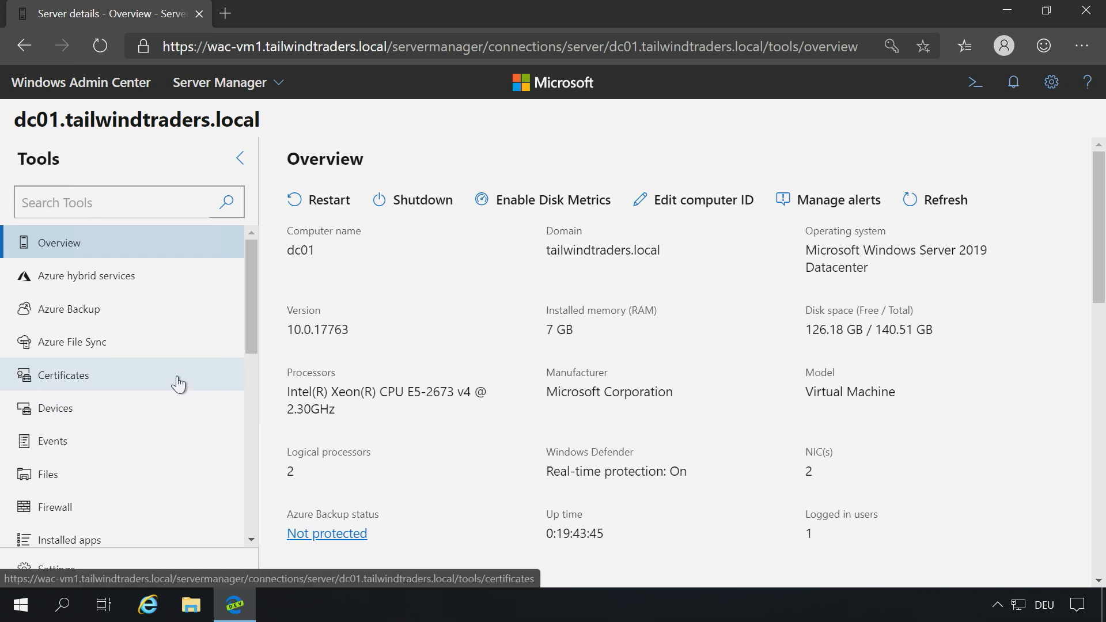
- Show the Certificates tool for dc01 with its certificate stores
click(63, 374)
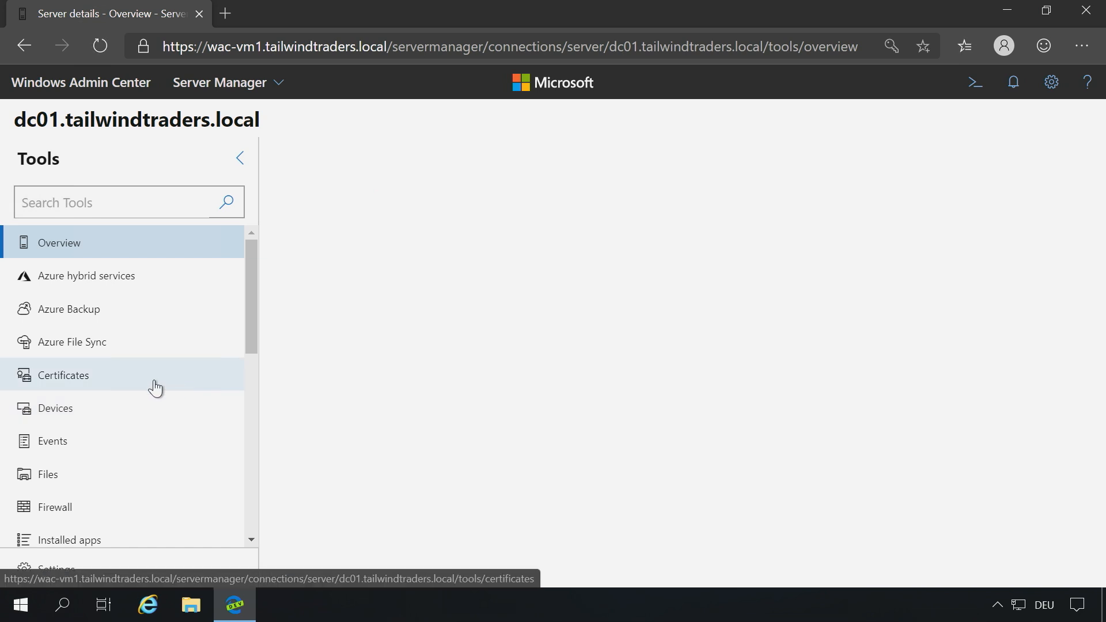
click(63, 375)
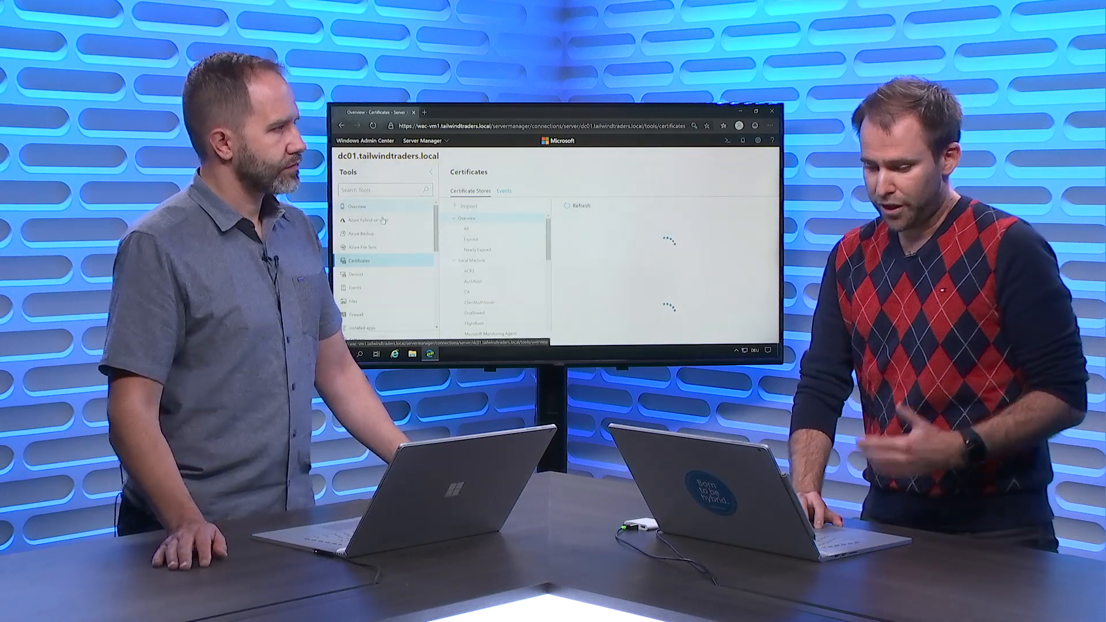
- Browse the Discover Azure services list from dc01's Azure hybrid services page and close it
click(368, 220)
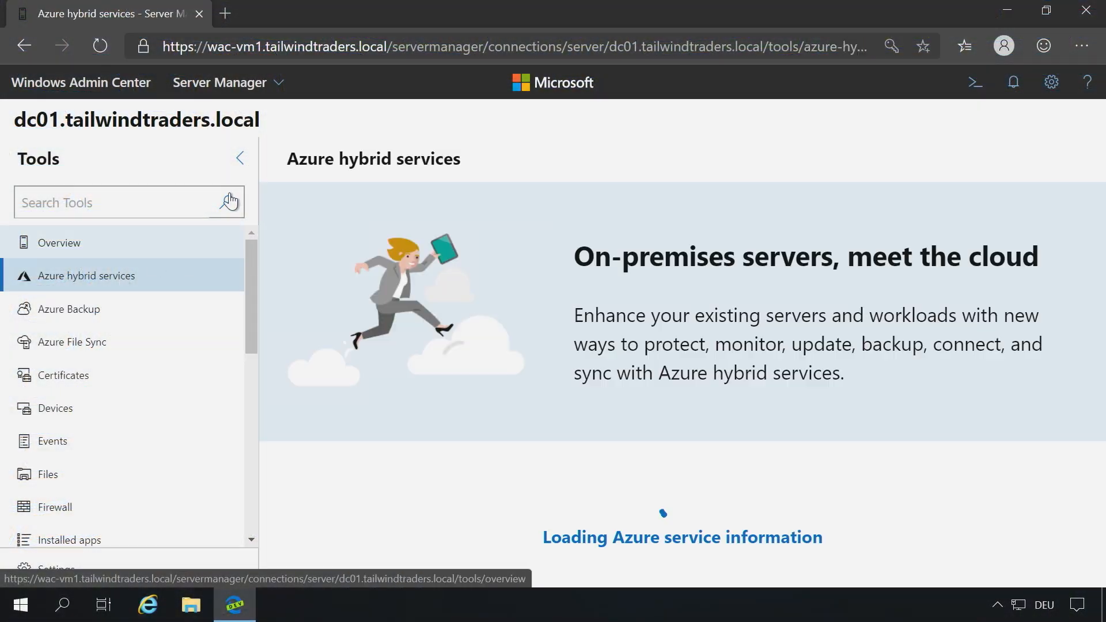
click(240, 158)
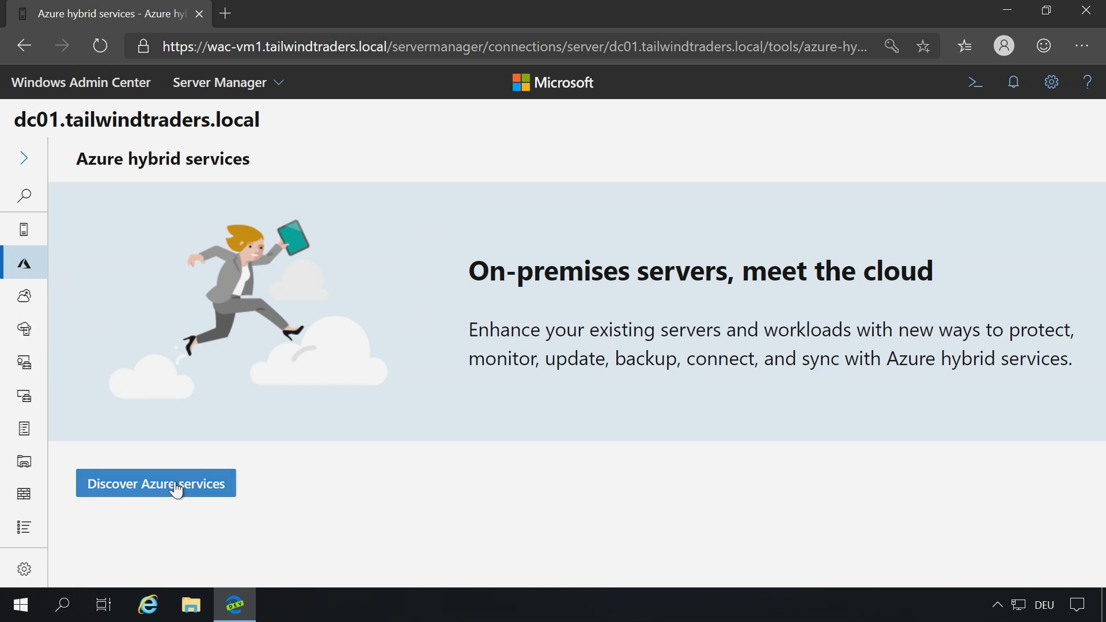
click(155, 483)
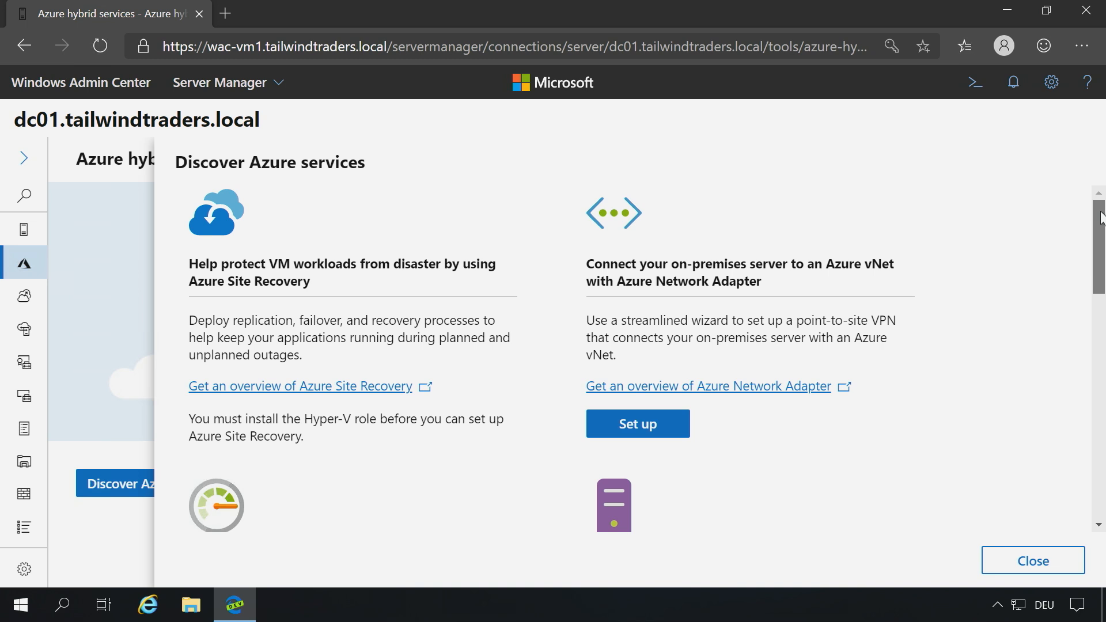
scroll(down, 3)
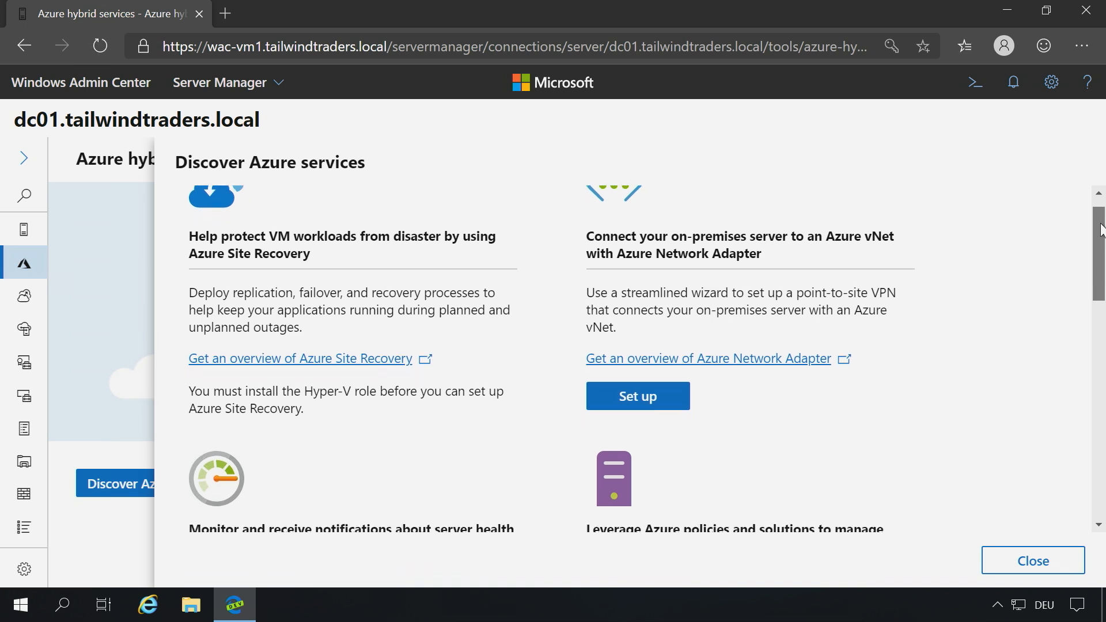
scroll(down, 3)
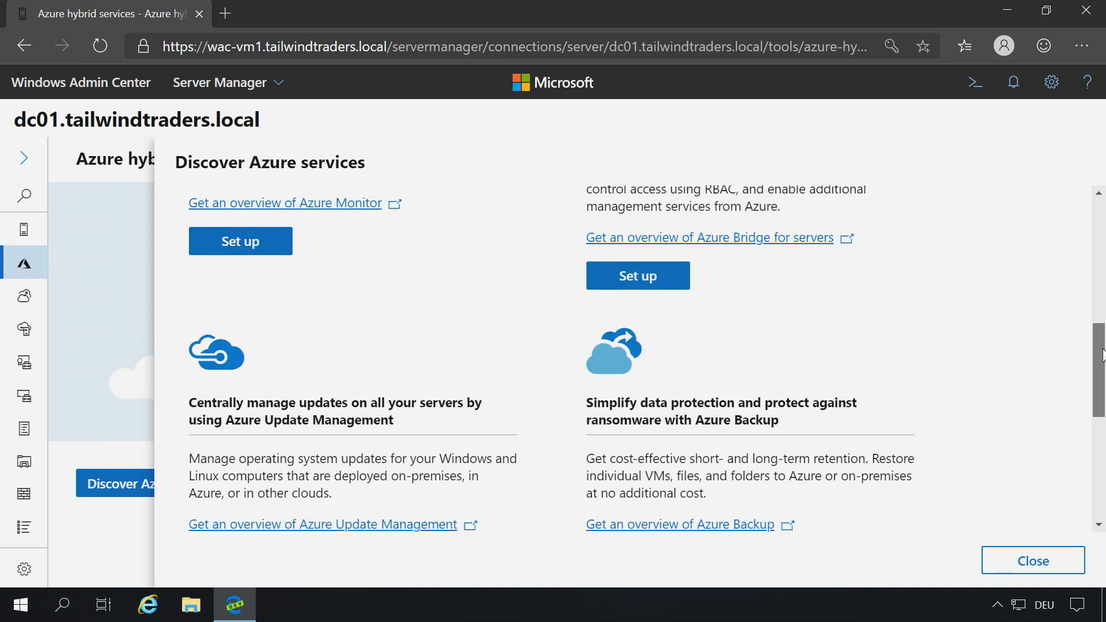
scroll(down, 3)
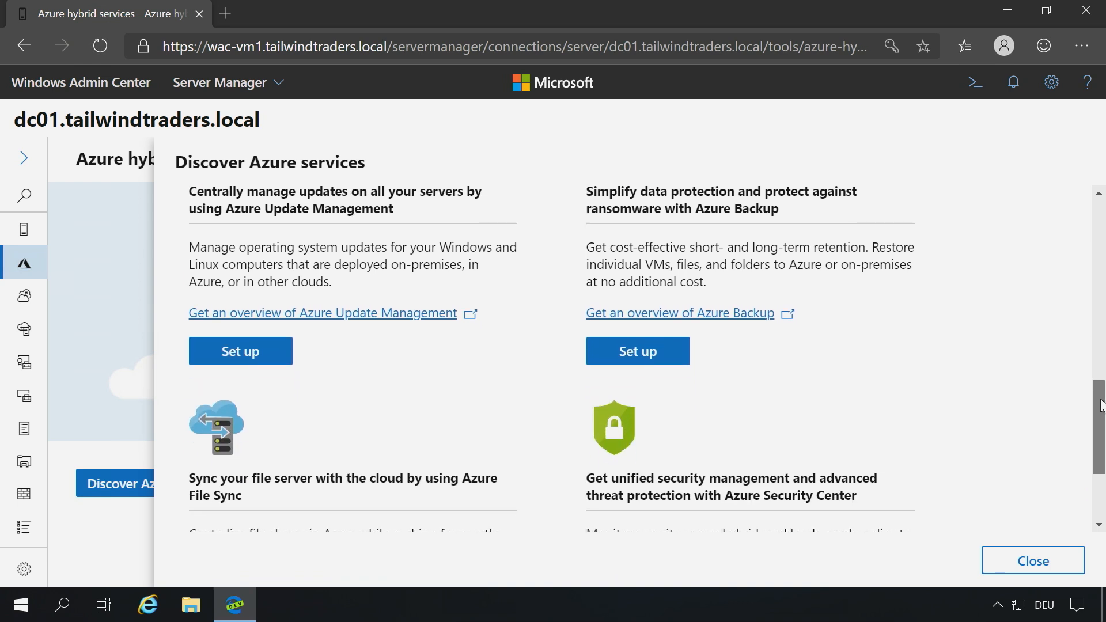
scroll(down, 3)
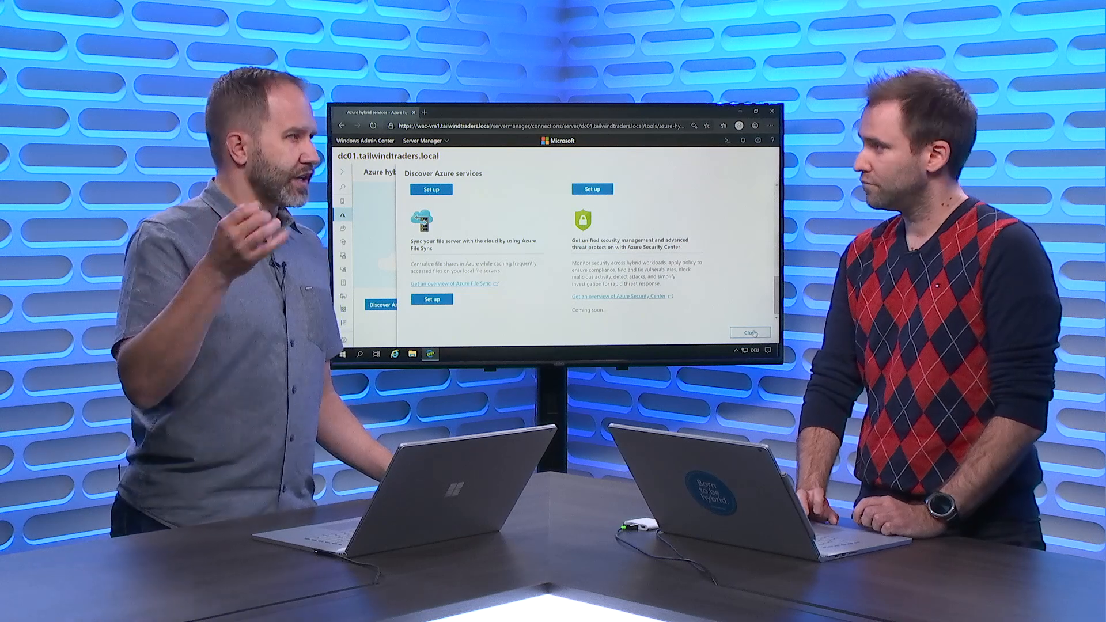
click(751, 332)
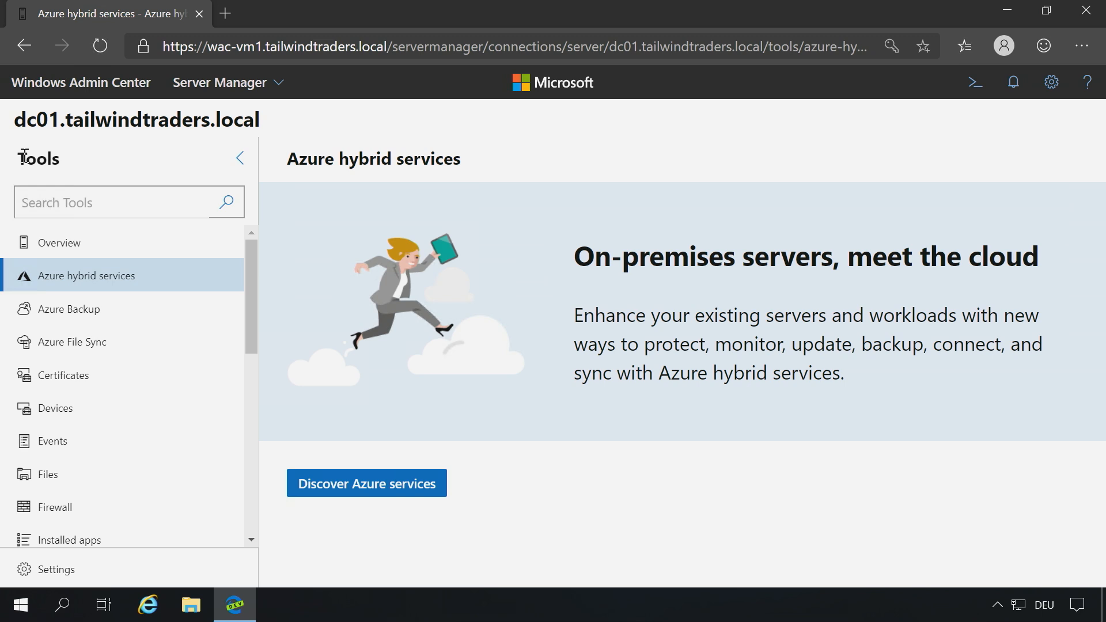
mouse_move(117, 271)
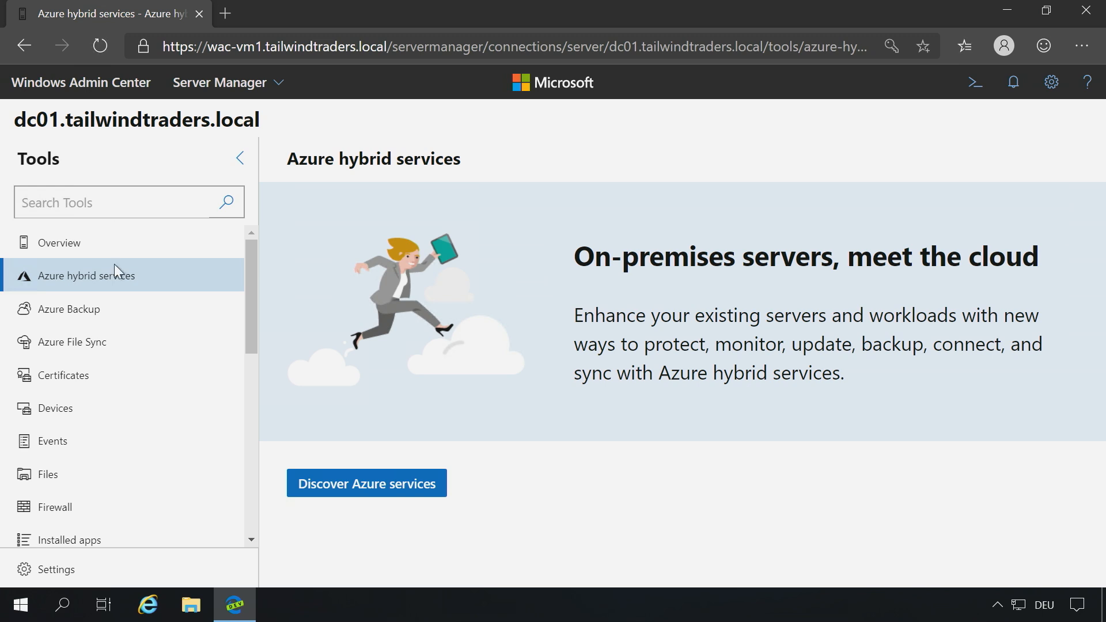
- Go back to All connections and connect to hyperv01.tailwindtraders.local
scroll(down, 3)
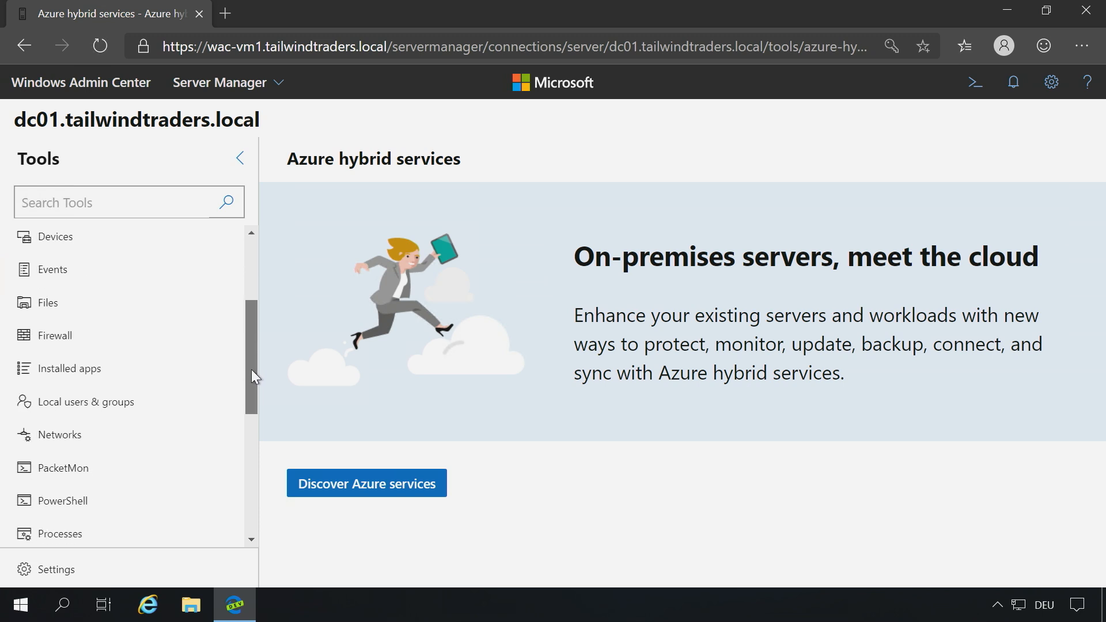
scroll(down, 3)
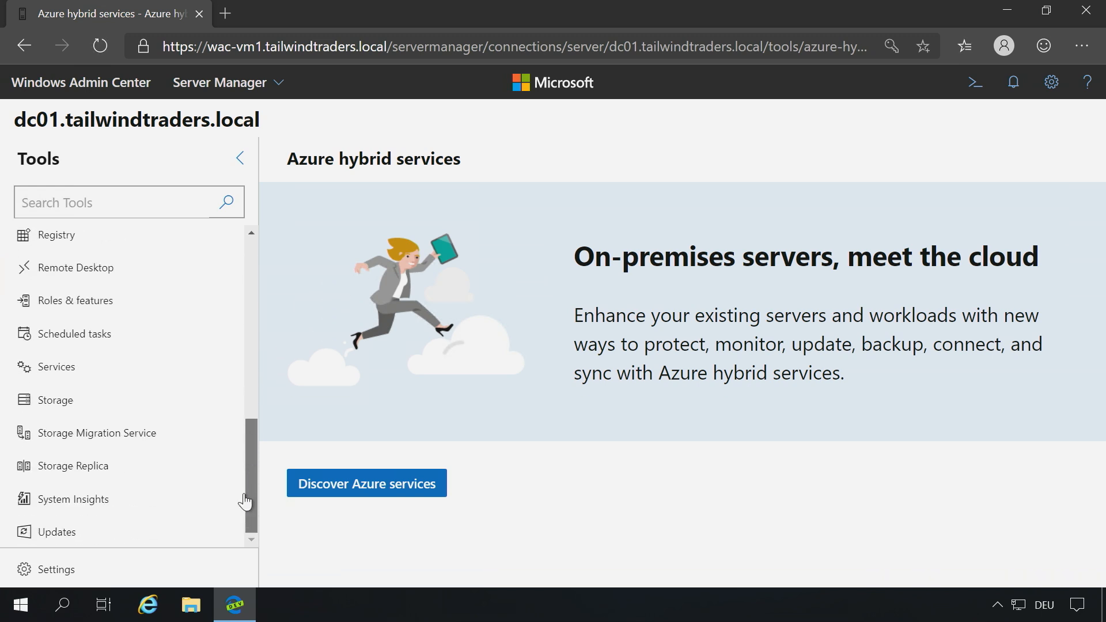
mouse_move(84, 300)
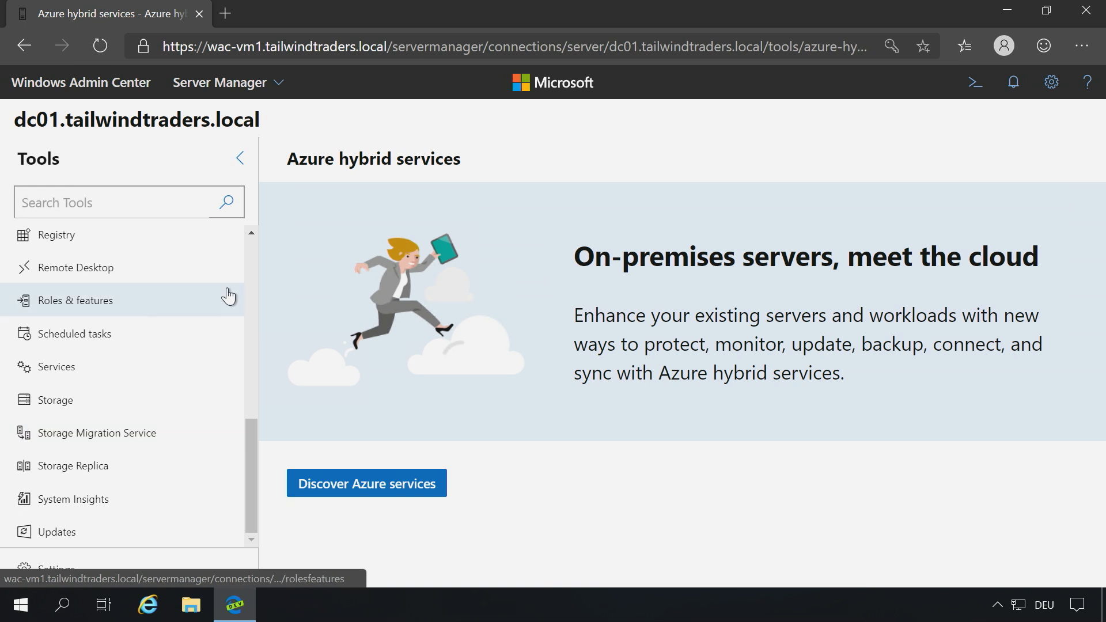
click(79, 83)
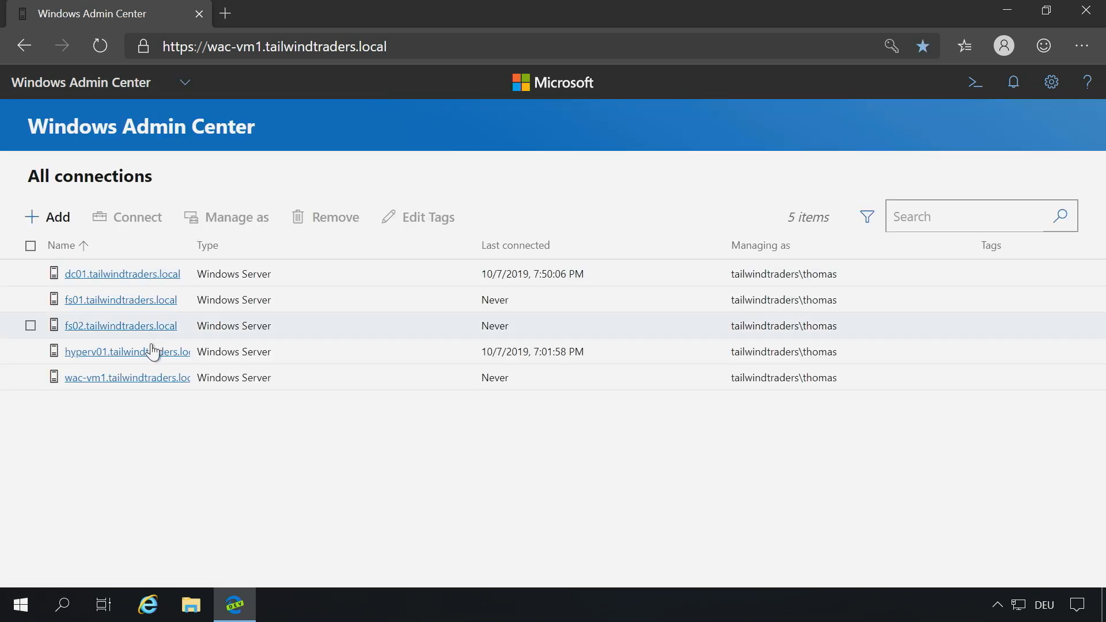
click(127, 352)
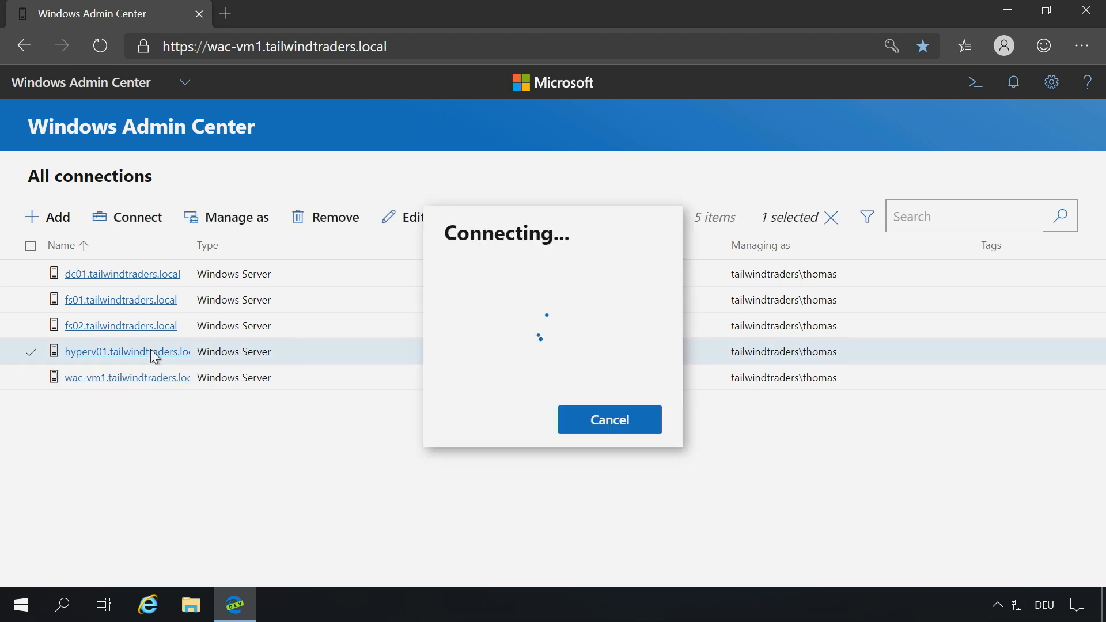
click(127, 352)
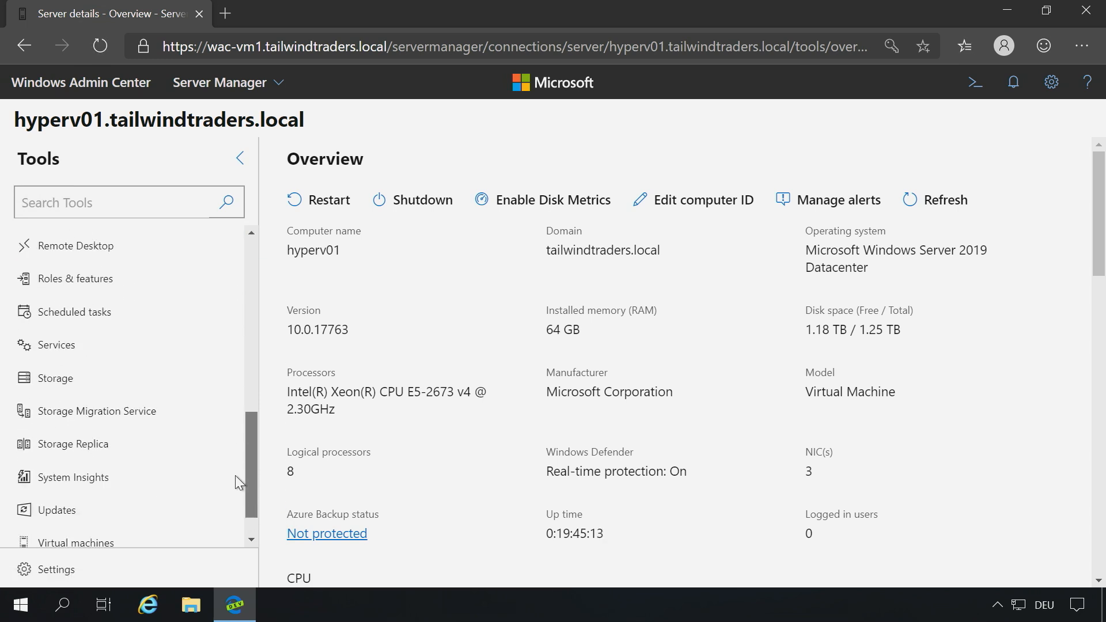
- Show hyperv01's virtual machine inventory and the details page of APP02
click(76, 499)
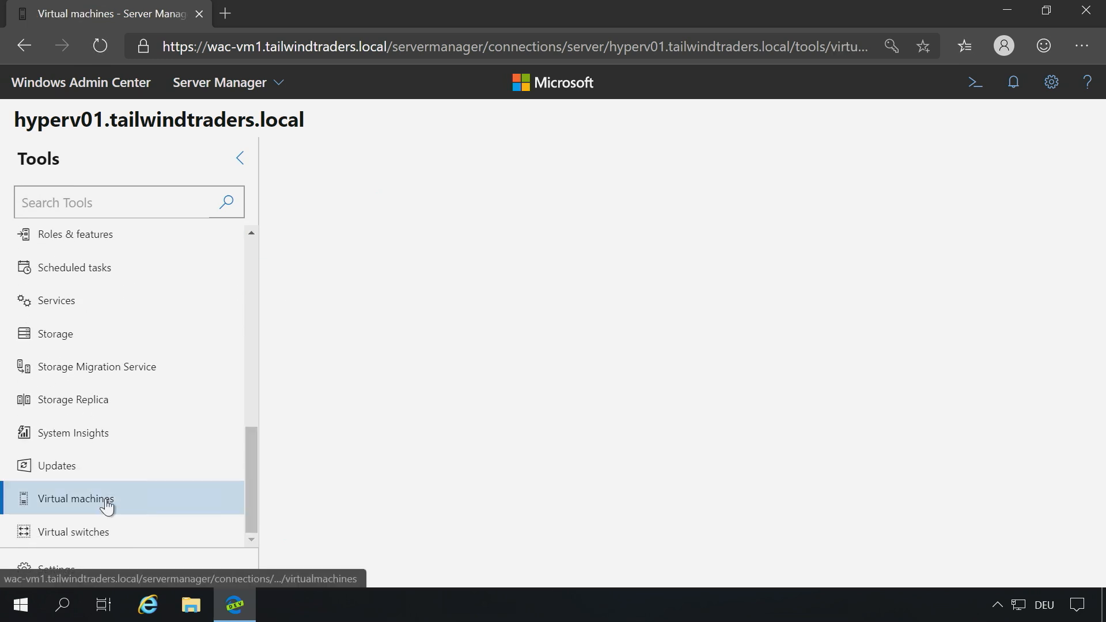
click(76, 499)
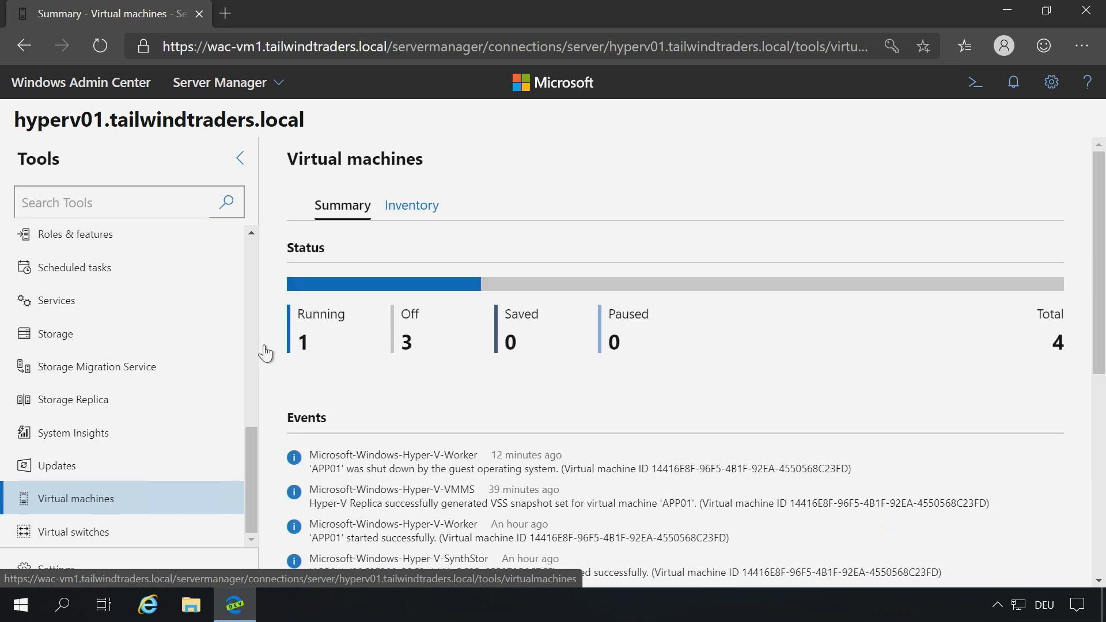
click(411, 205)
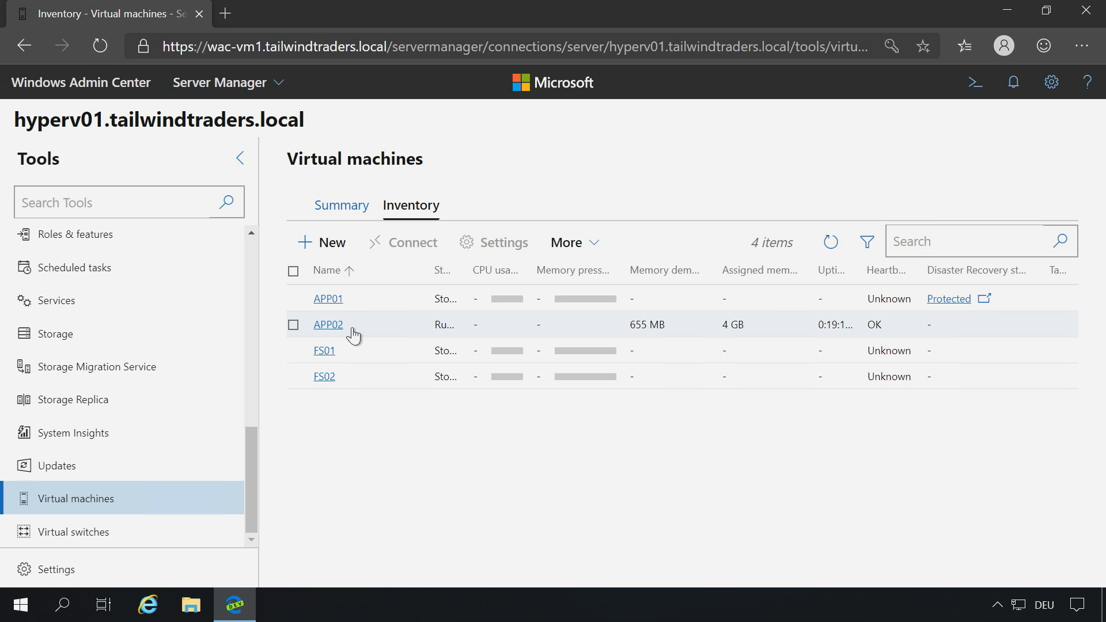
click(326, 325)
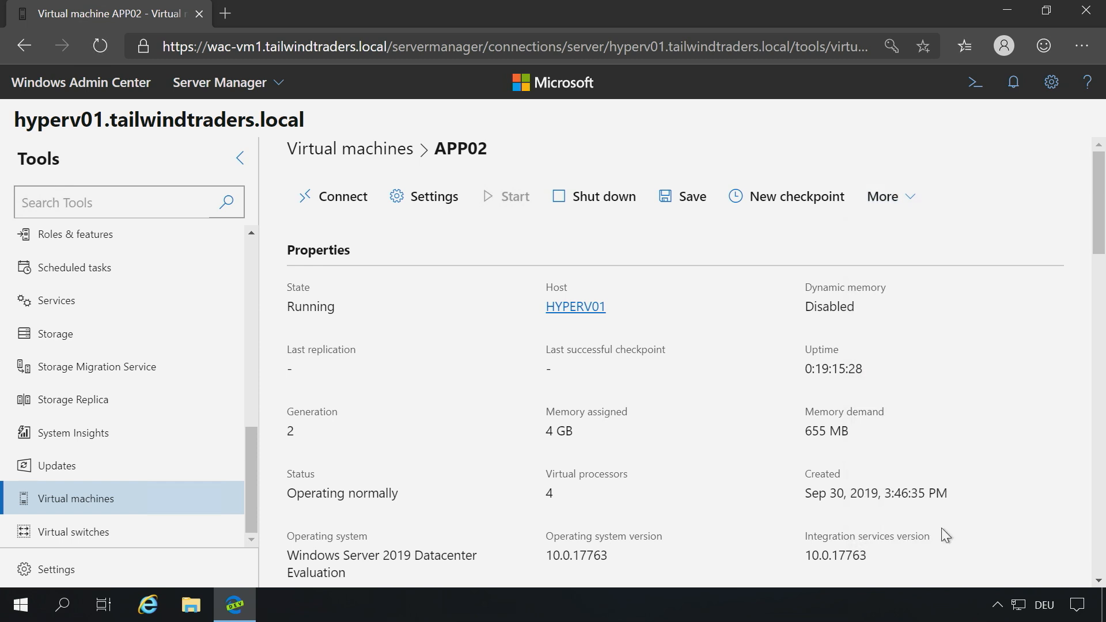
- Start Protect VM for APP02 with Azure Site Recovery from its More actions
click(885, 196)
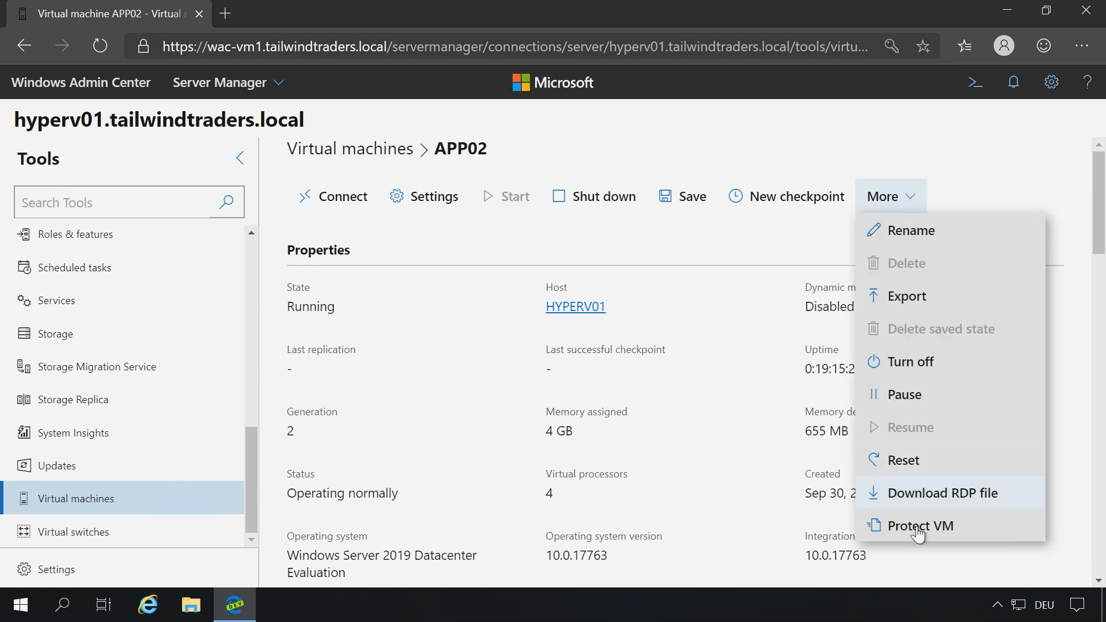
click(921, 526)
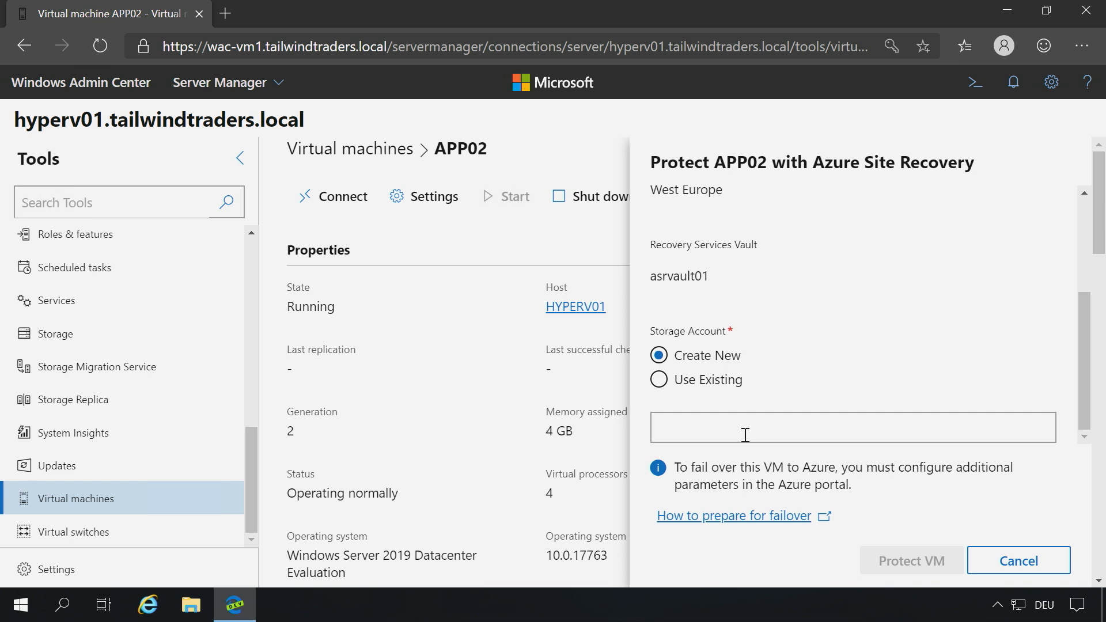
mouse_move(838, 494)
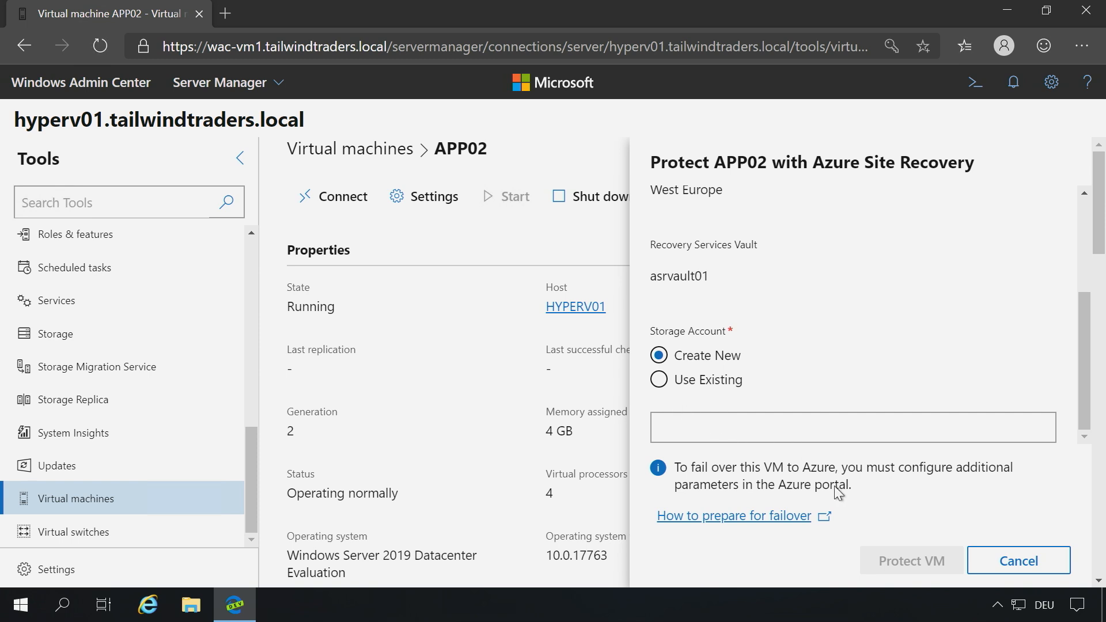
mouse_move(1002, 526)
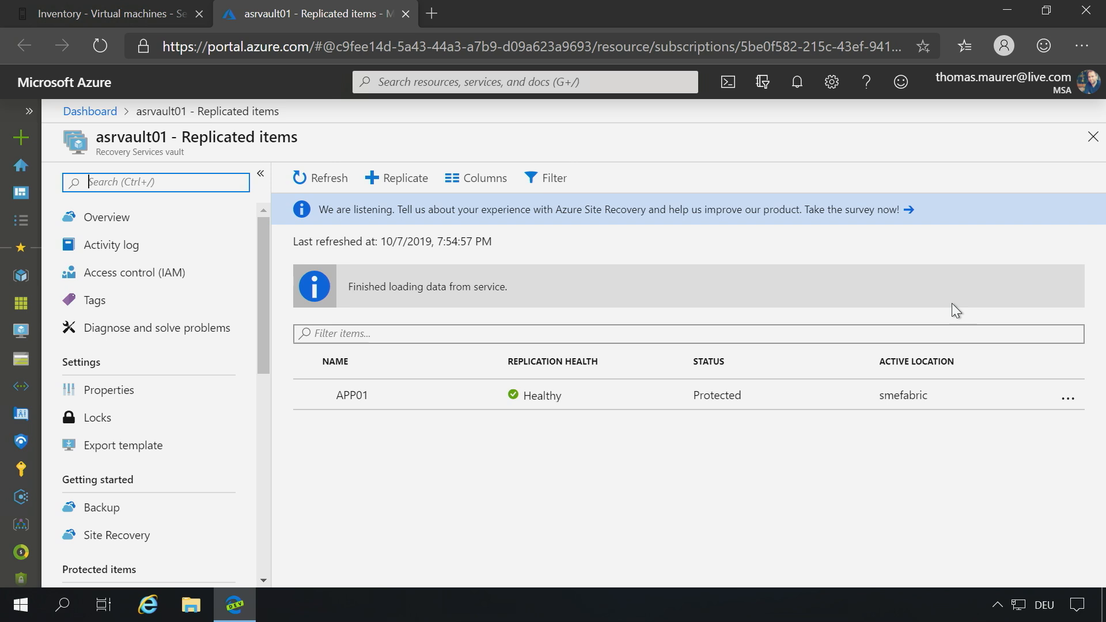
mouse_move(803, 509)
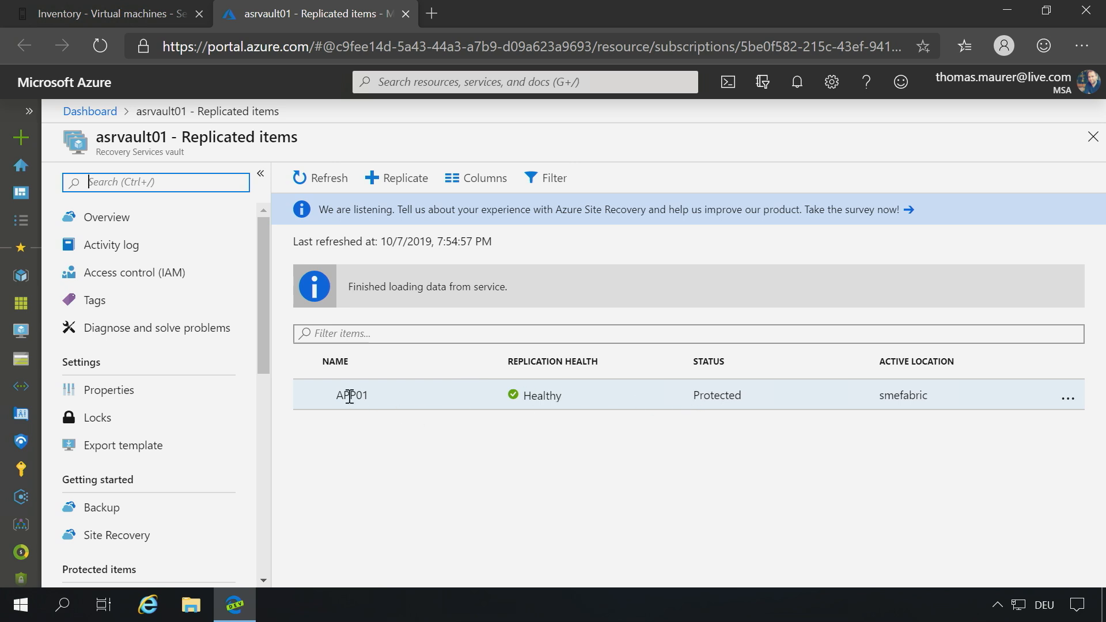
- From APP01's replicated item, follow the resource group warning into its Compute and Network settings
click(352, 396)
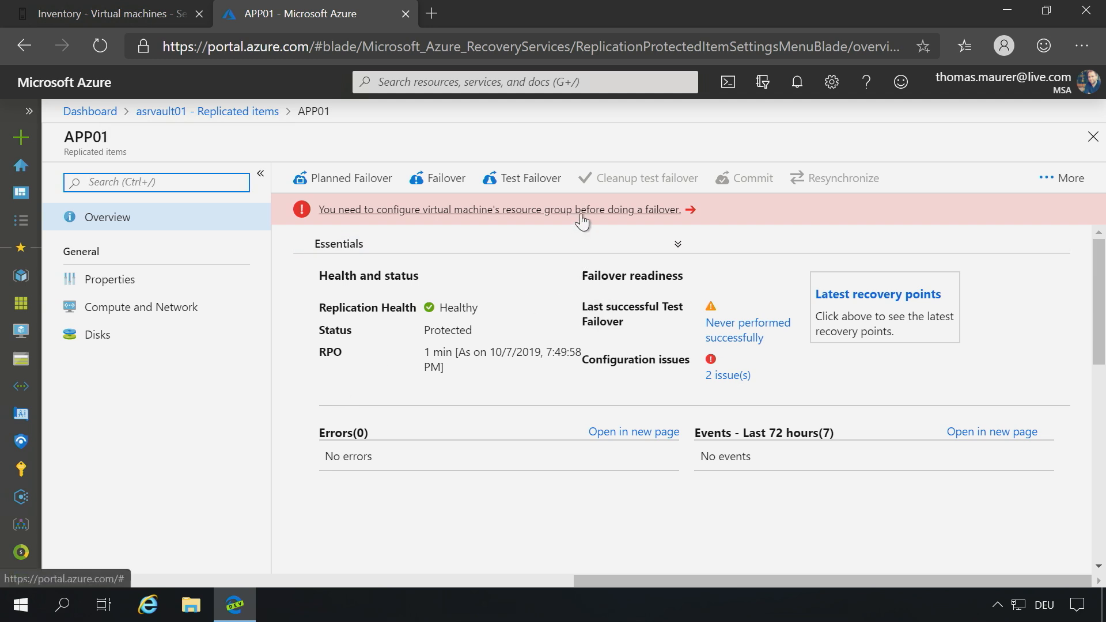
click(141, 307)
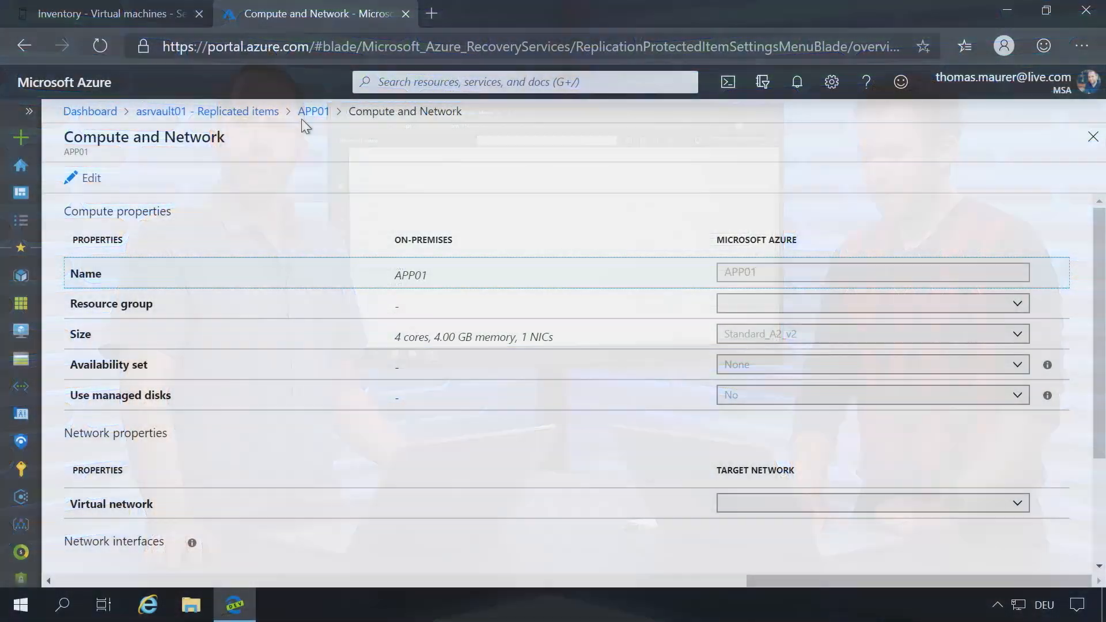
mouse_move(313, 110)
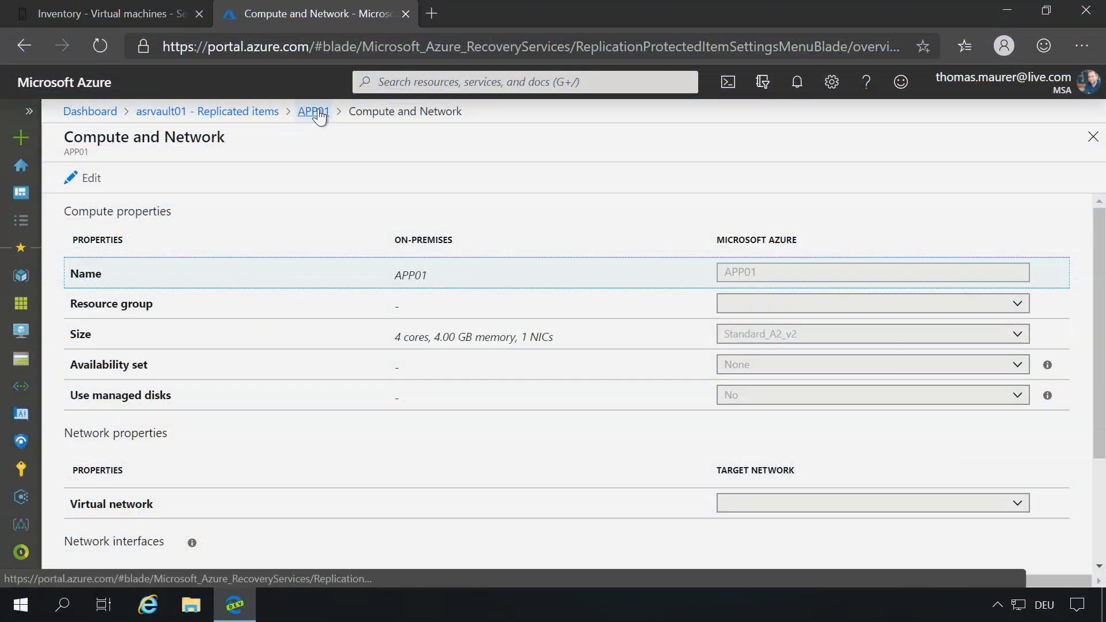
- Go back to APP01's replicated item overview via the breadcrumb
click(312, 111)
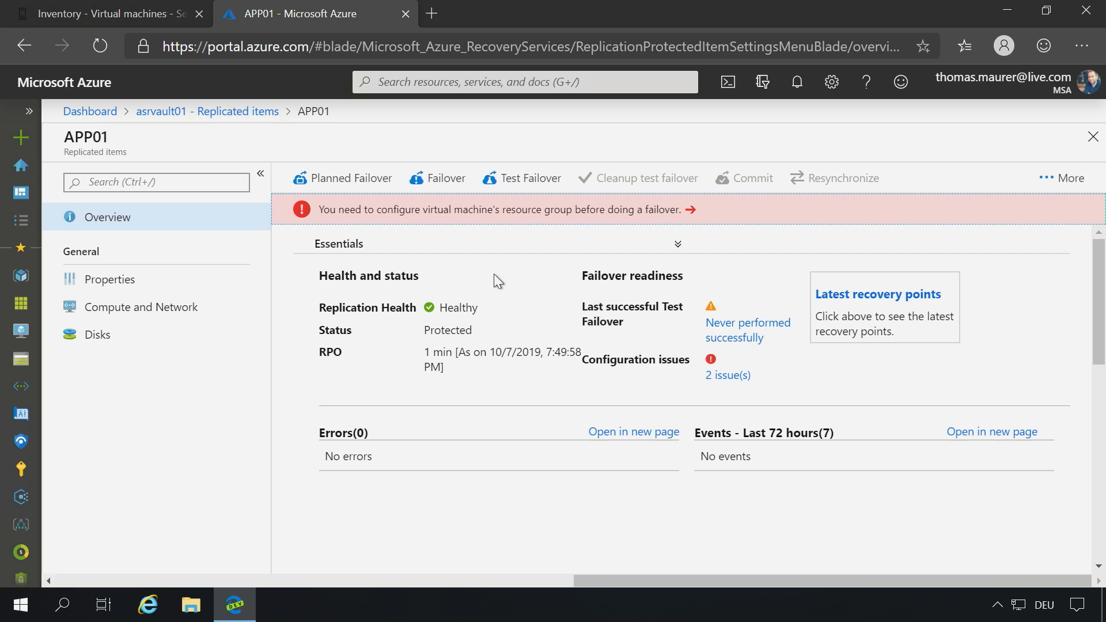
mouse_move(479, 262)
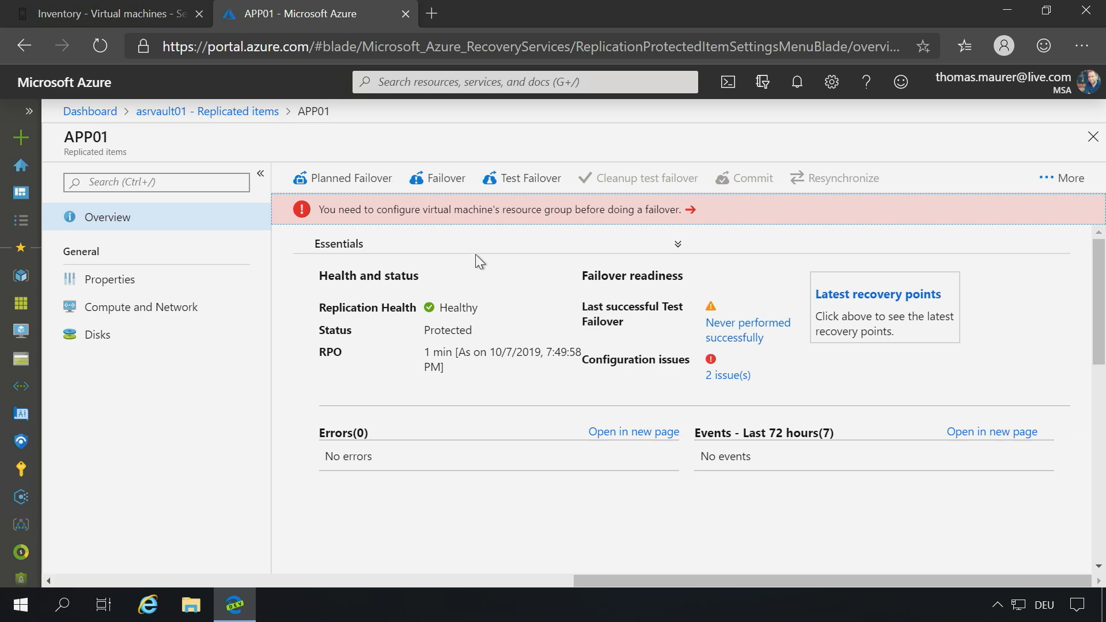
mouse_move(521, 177)
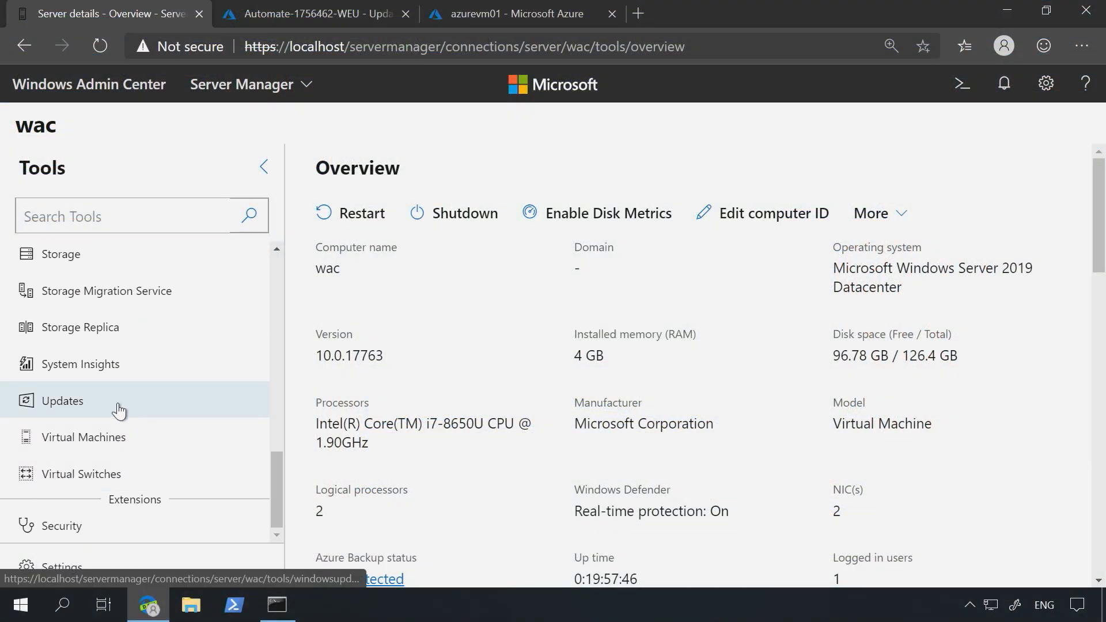
- Show Windows Update for the wac server, then switch to the Azure Update management tab
click(62, 401)
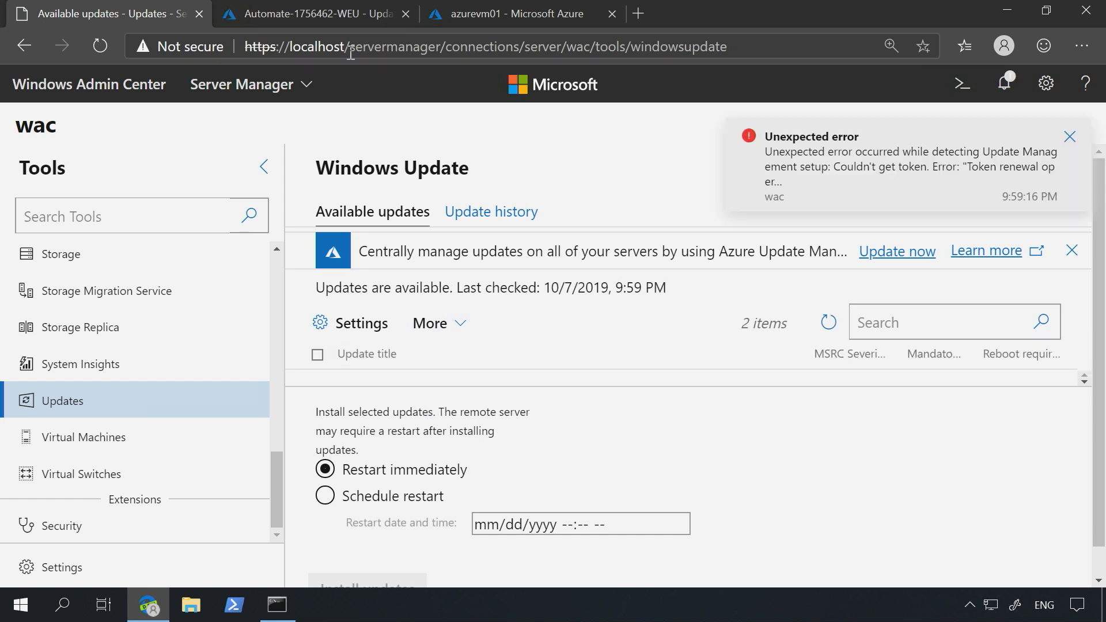
click(310, 14)
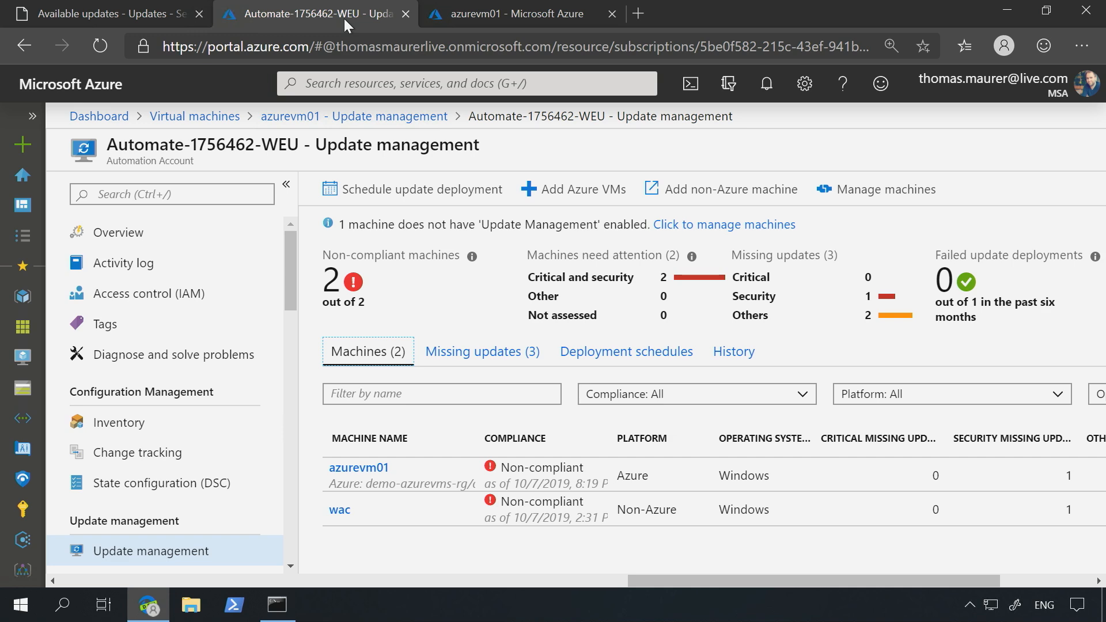
mouse_move(550, 506)
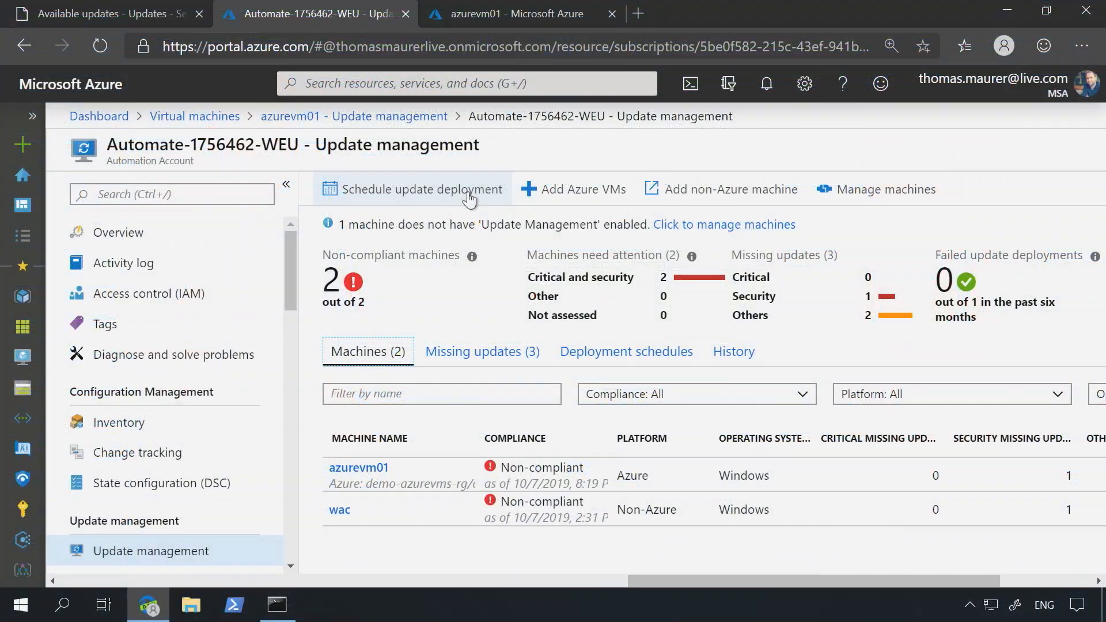
mouse_move(460, 203)
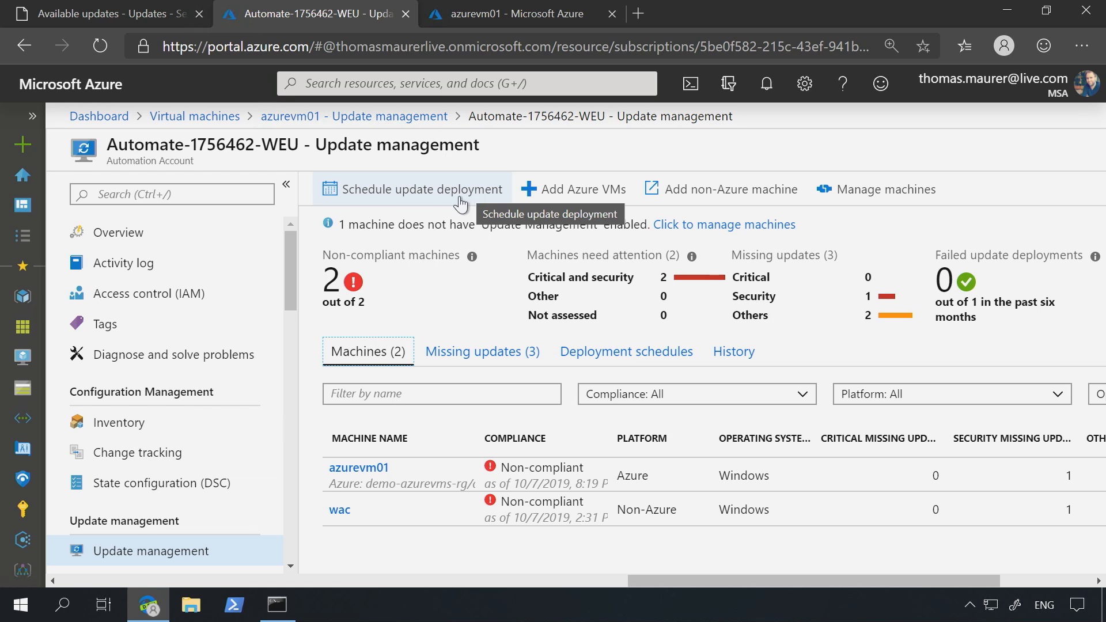
- Create an update deployment named hybrid targeting machines azurevm01 and wac
click(420, 189)
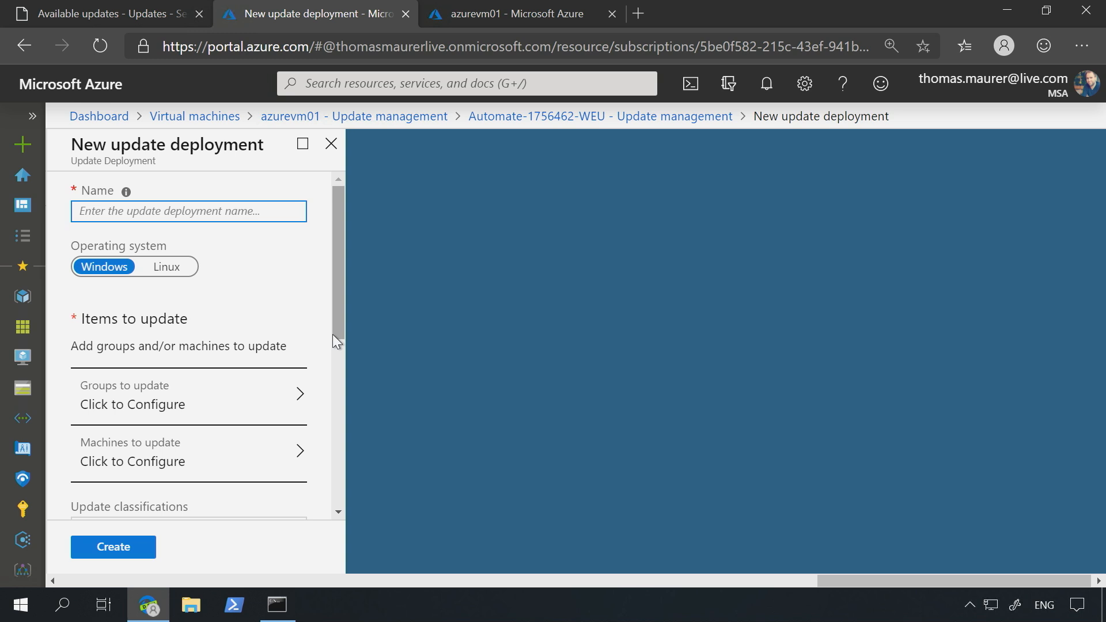
text(hybir)
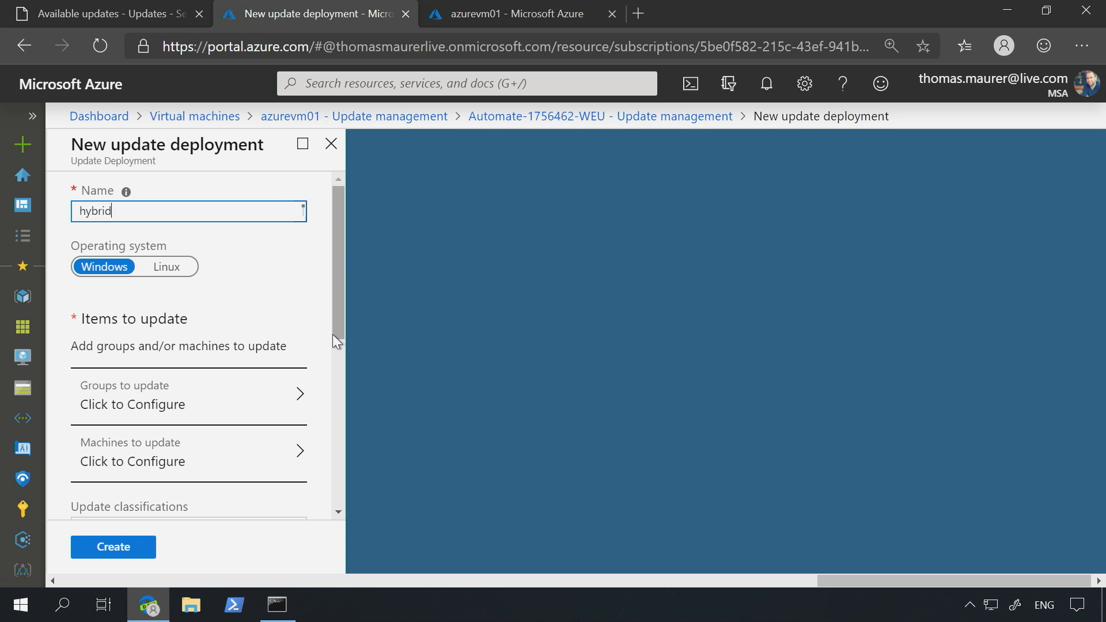
mouse_move(319, 302)
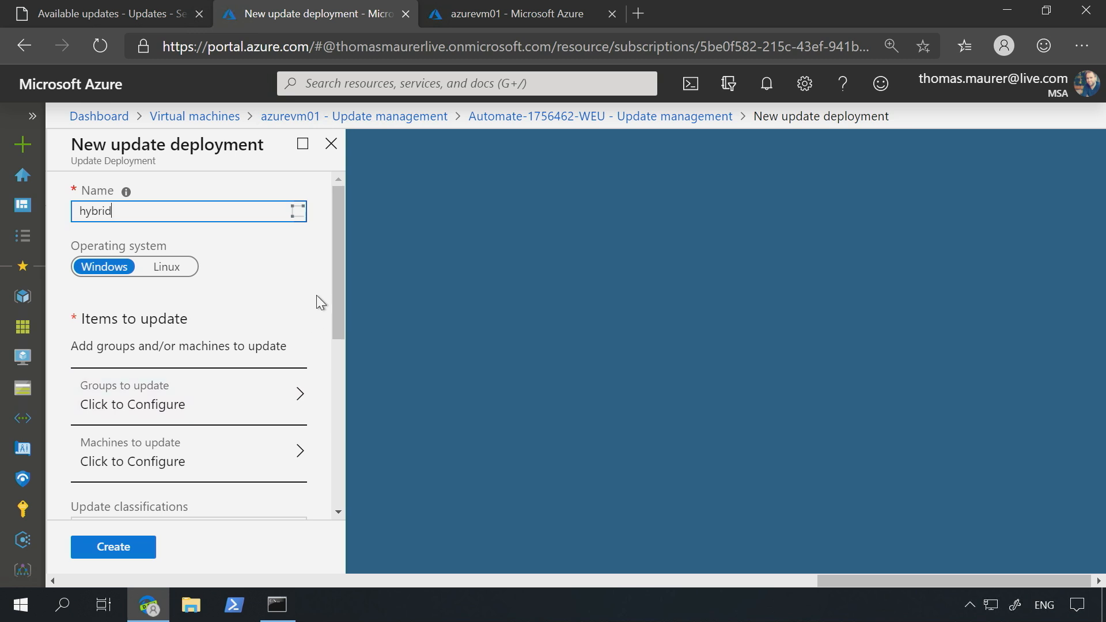
scroll(down, 3)
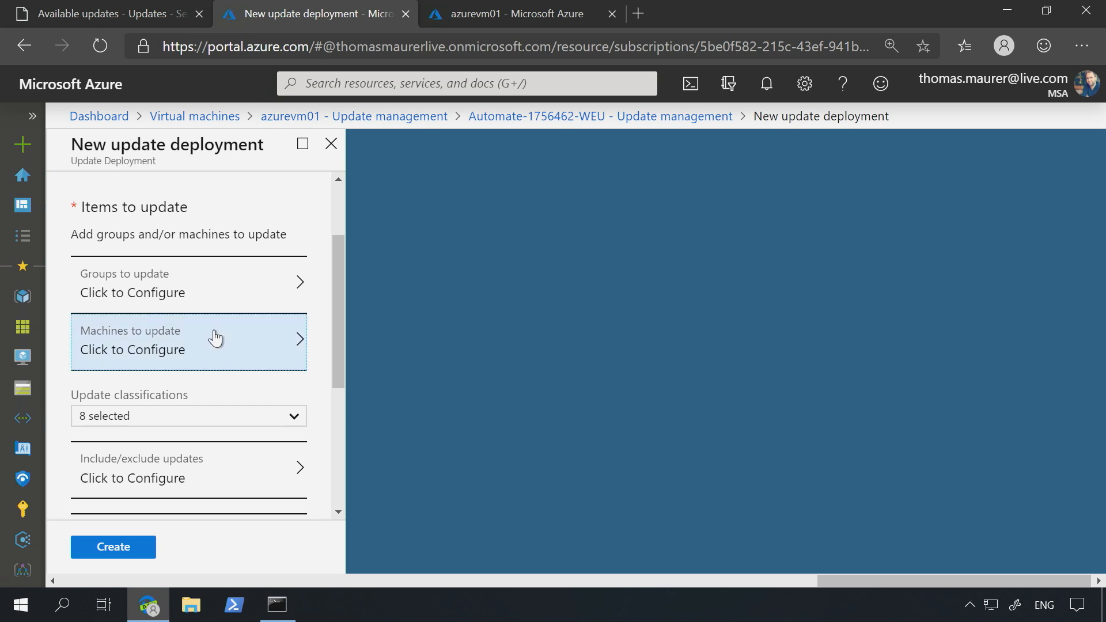
click(188, 342)
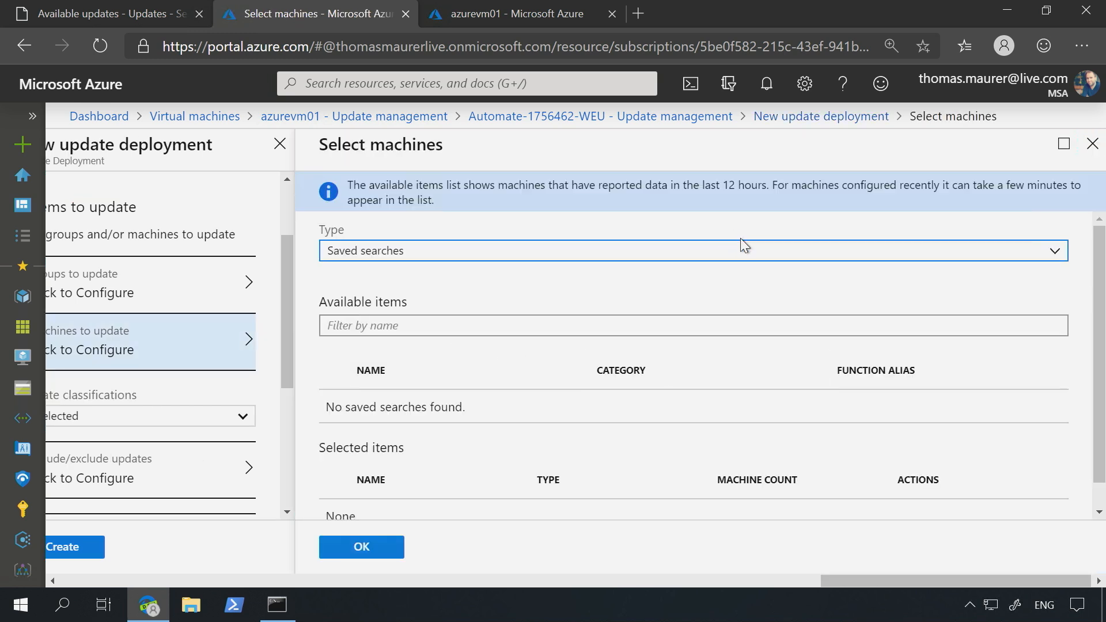
click(691, 250)
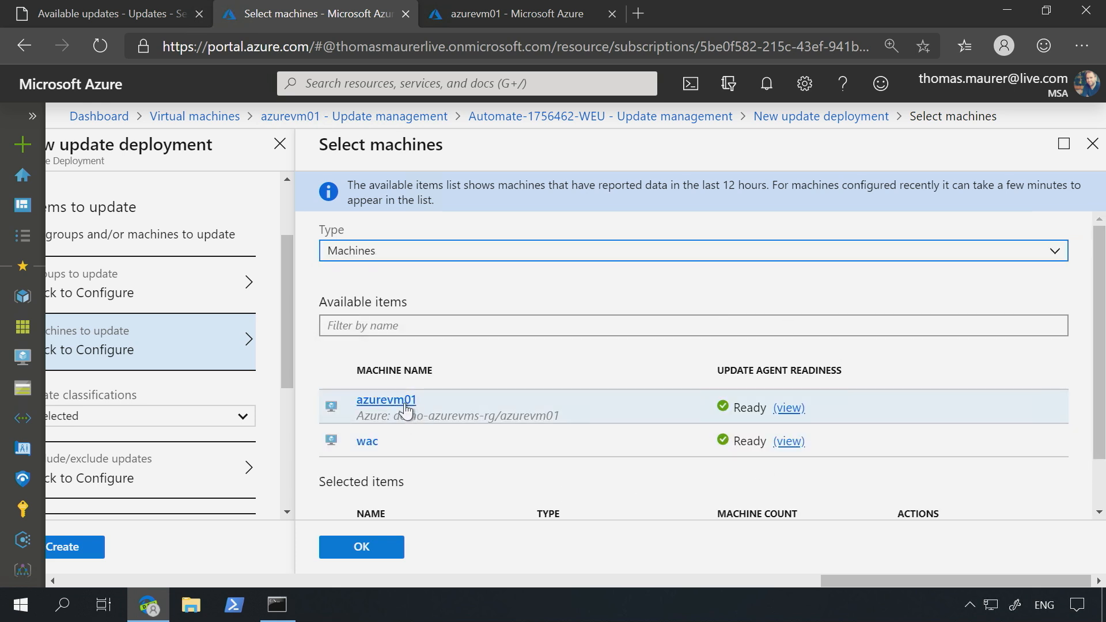
click(386, 400)
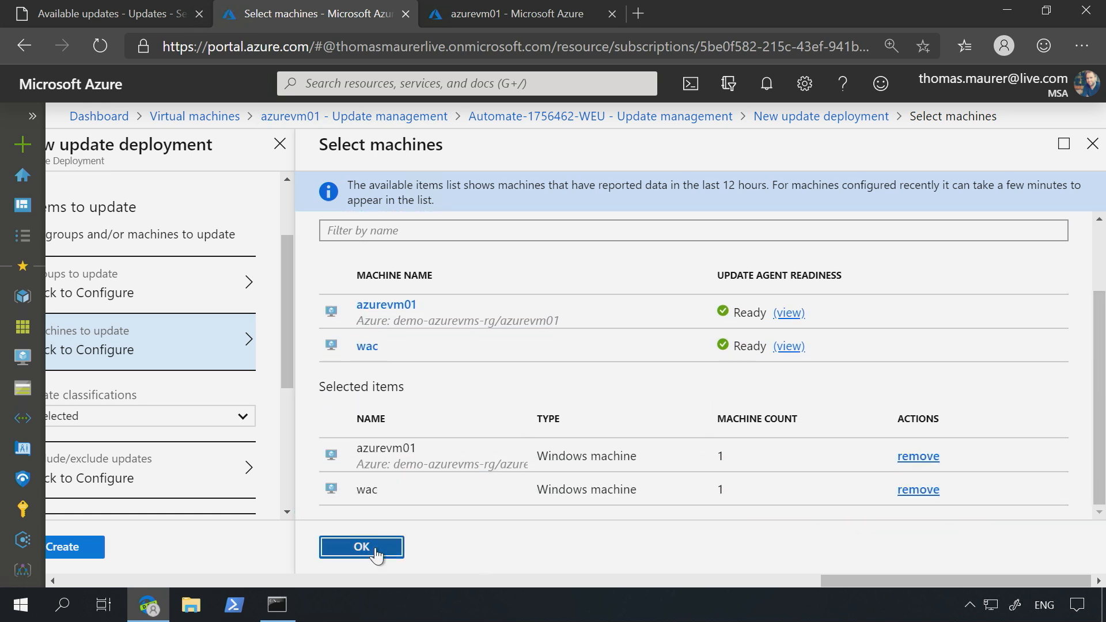
click(360, 546)
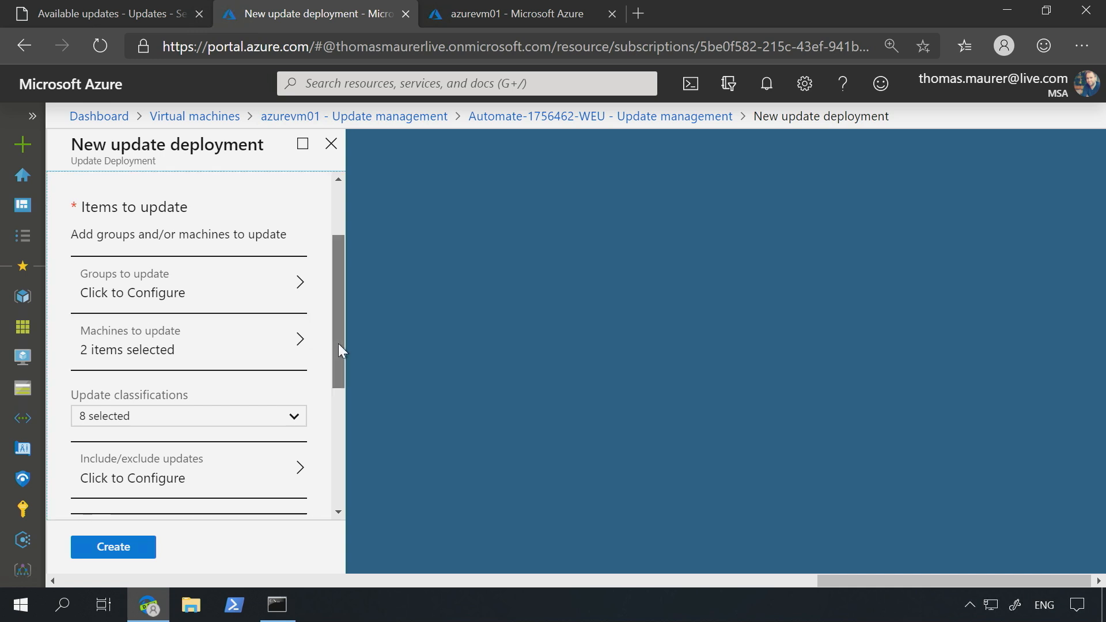
- Keep the default start time and Once recurrence in Schedule settings and confirm
scroll(down, 3)
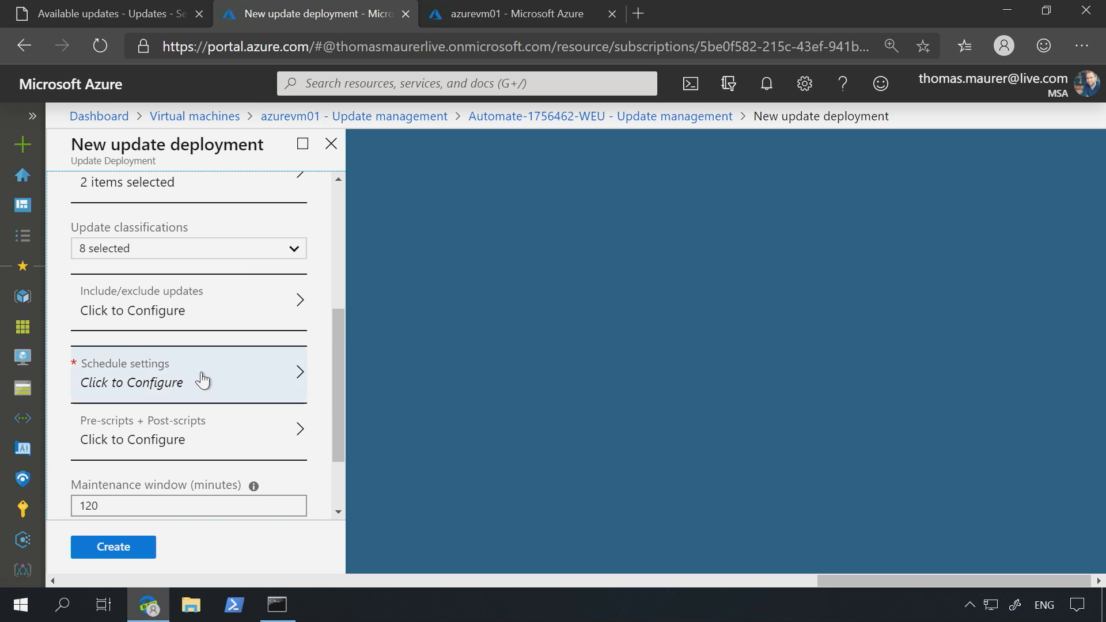
click(187, 373)
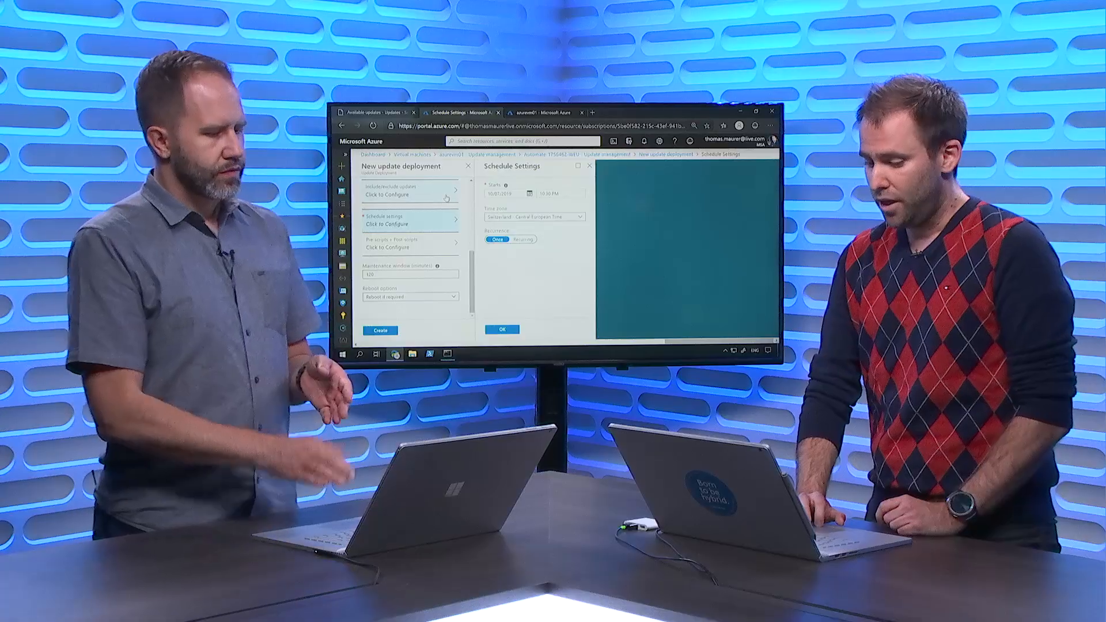
click(502, 329)
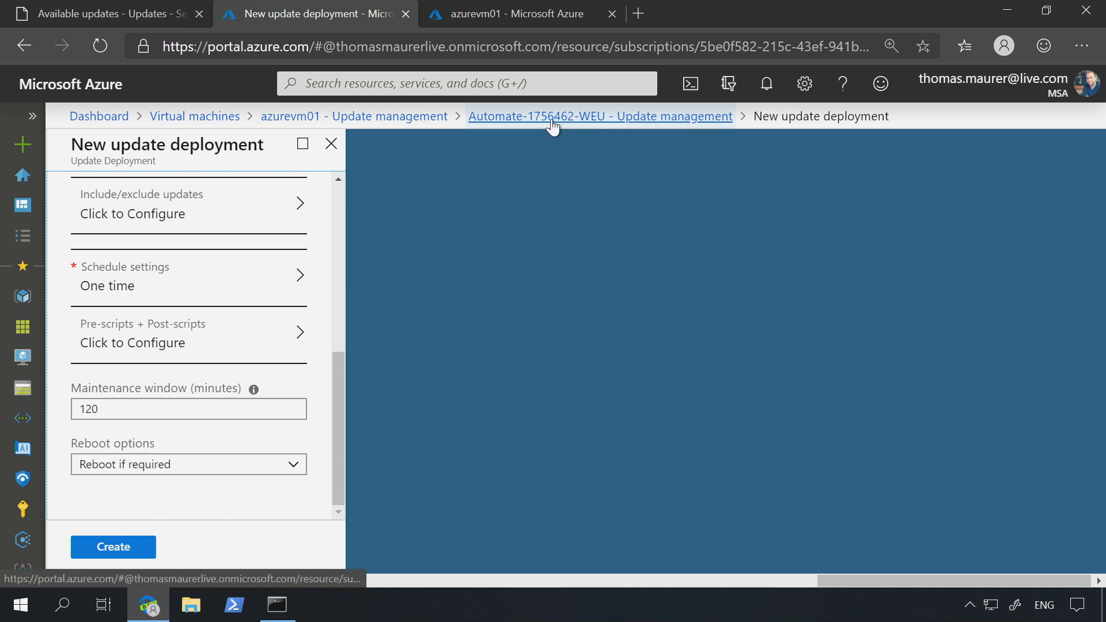
- Discard the unsaved deployment, return to Update management History and view the succeeded on-prem run details
click(599, 115)
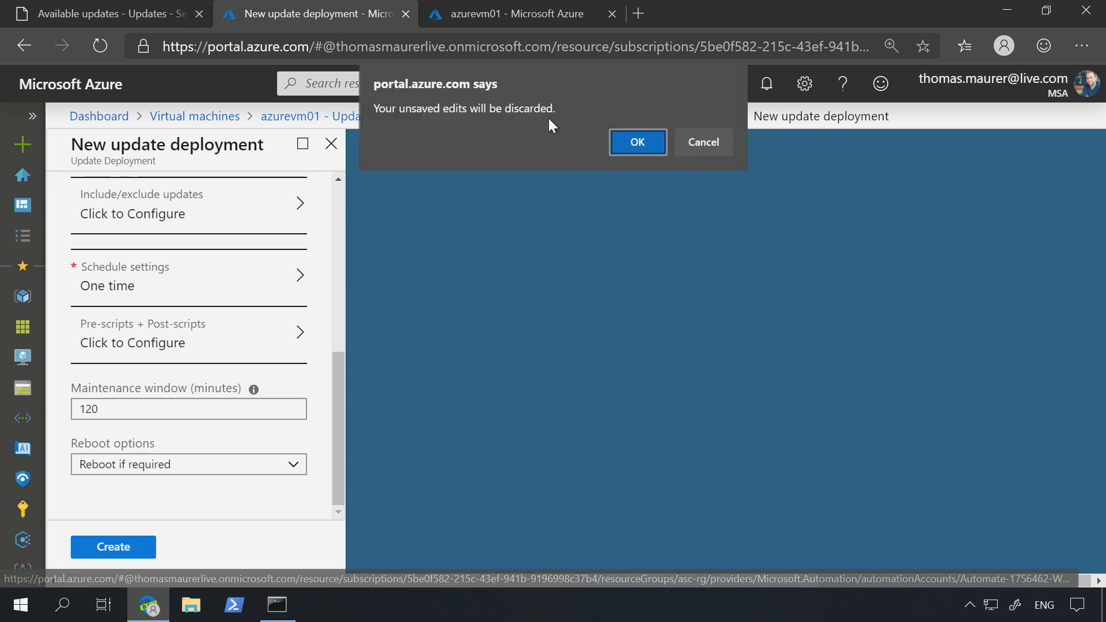
click(637, 142)
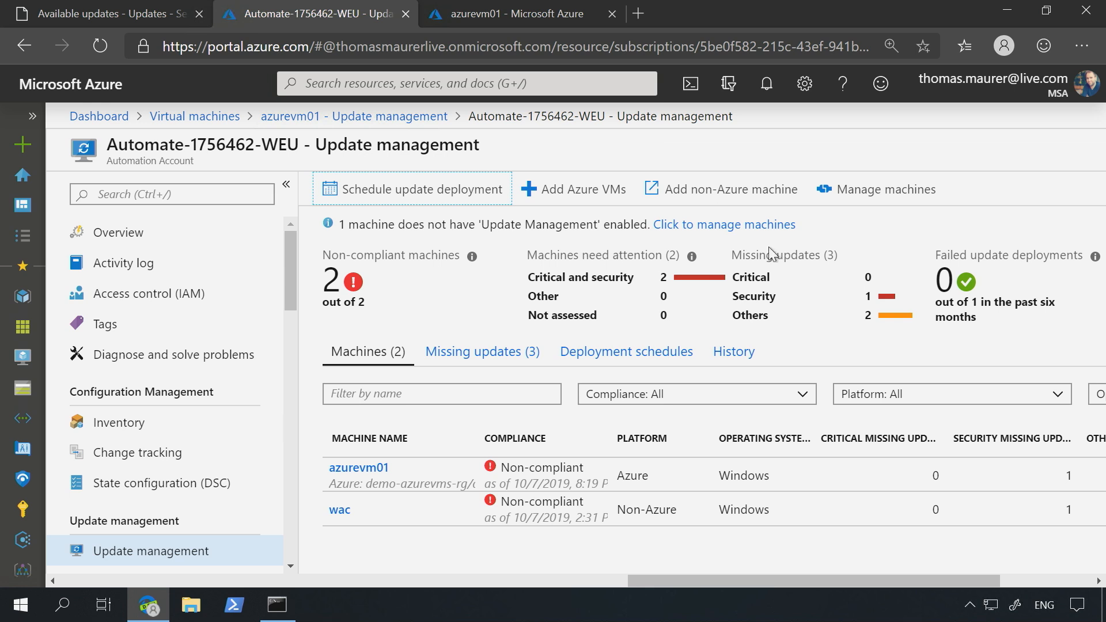
click(733, 351)
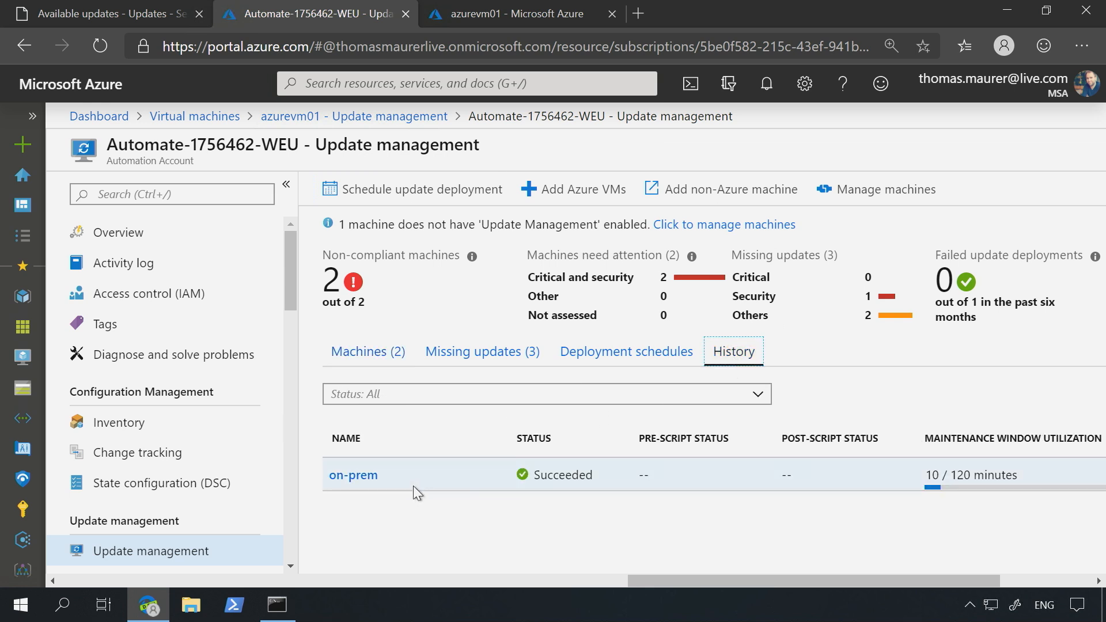
mouse_move(353, 475)
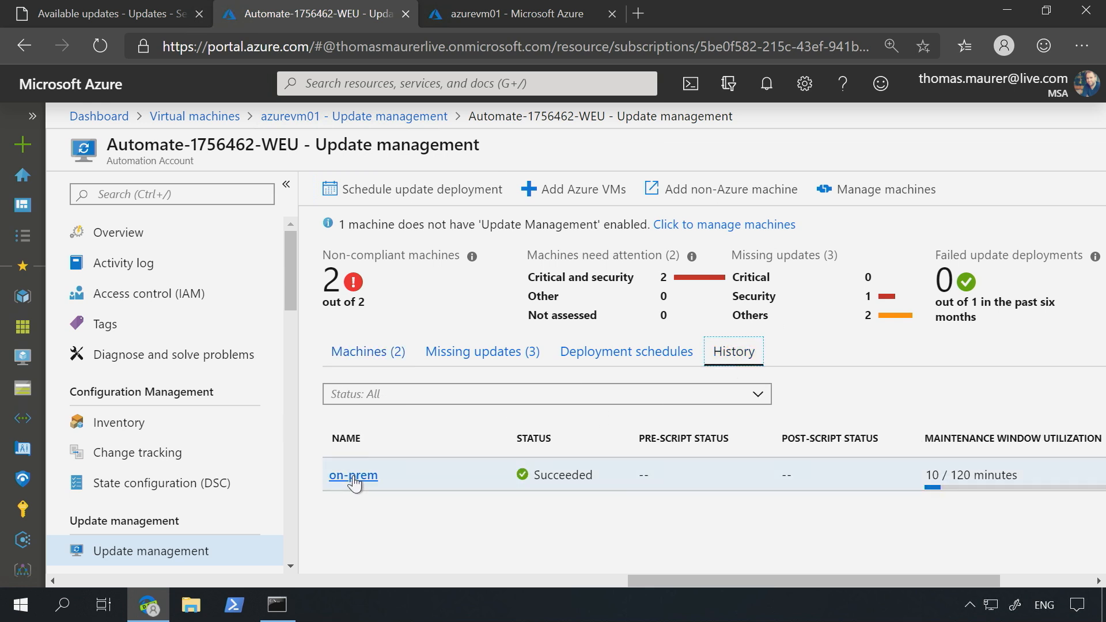
click(353, 474)
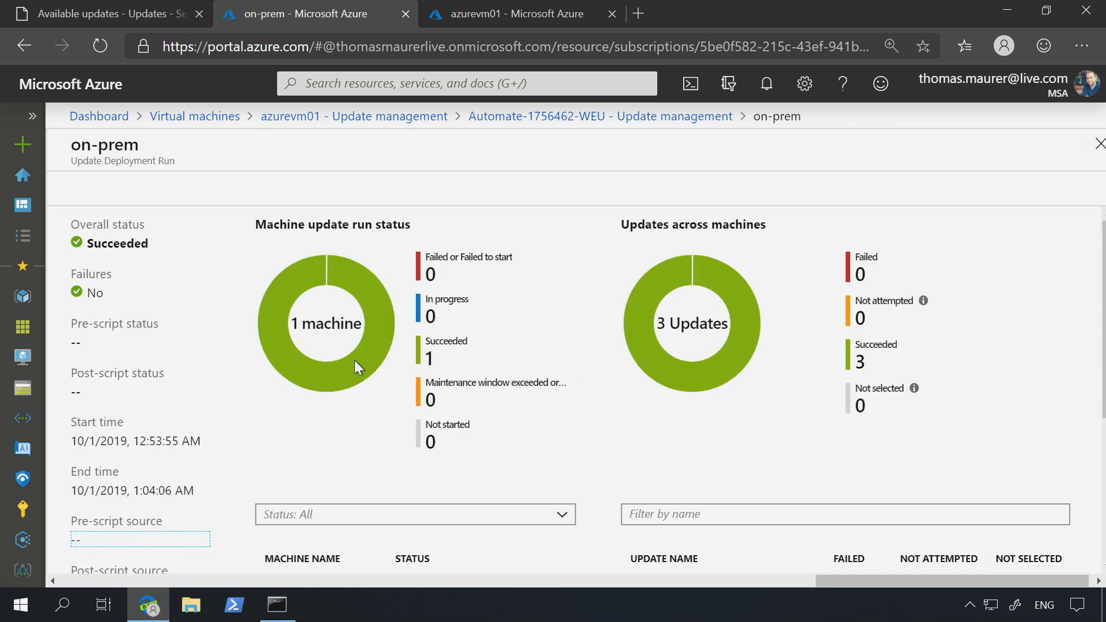
mouse_move(360, 413)
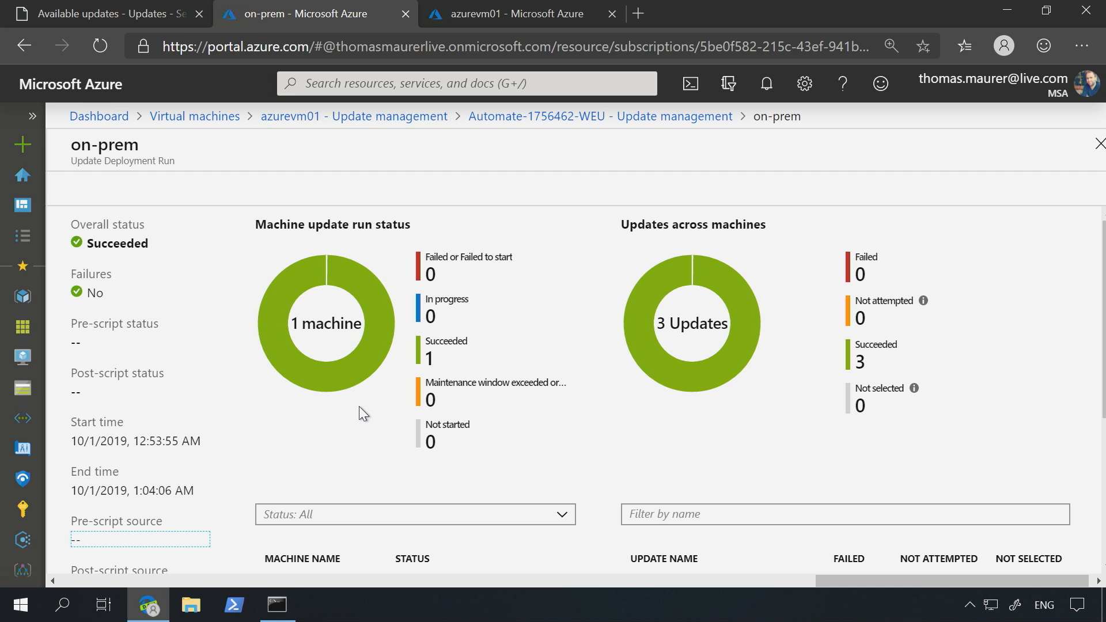